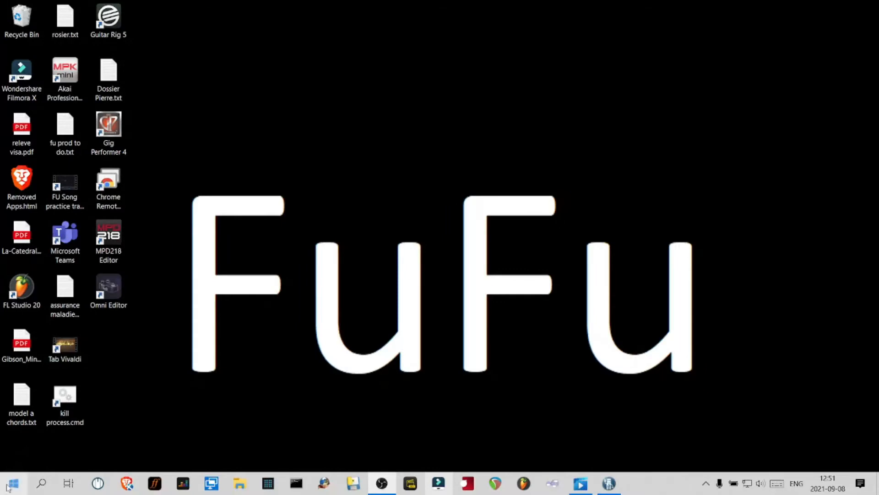
Step: Open the Start menu's all-apps list and scroll down past the P entries
left_click(10, 482)
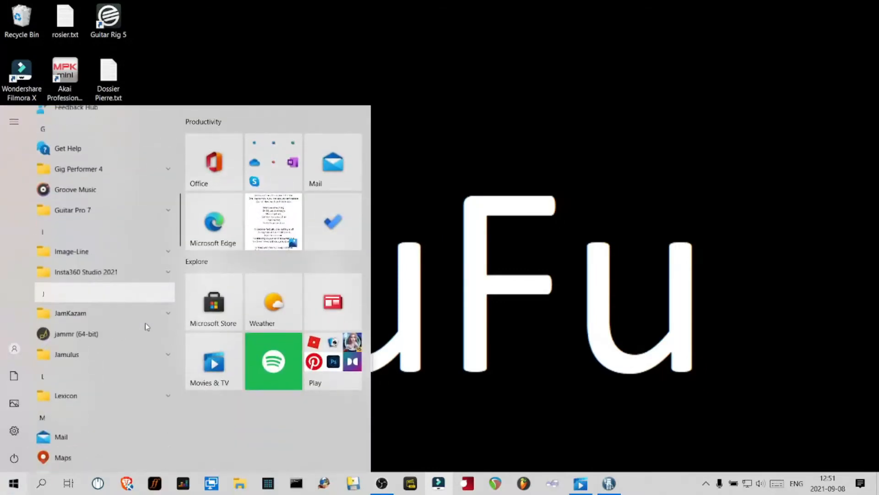
scroll("down", 3)
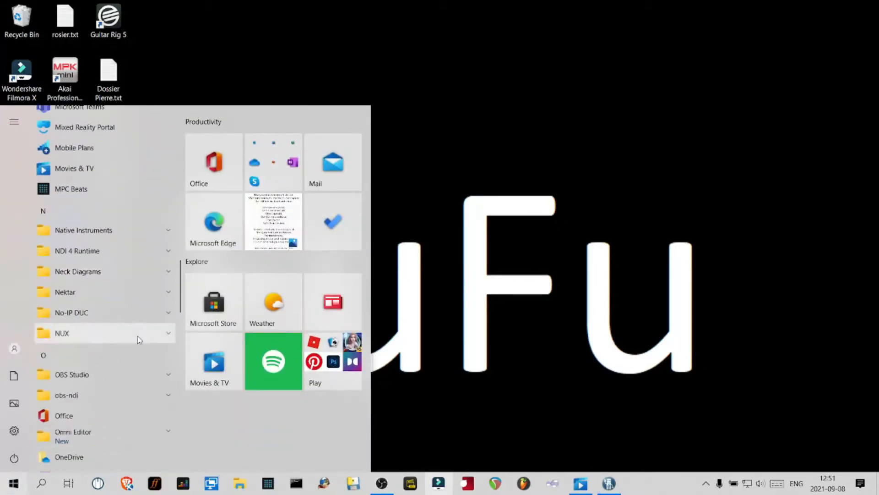
scroll("down", 3)
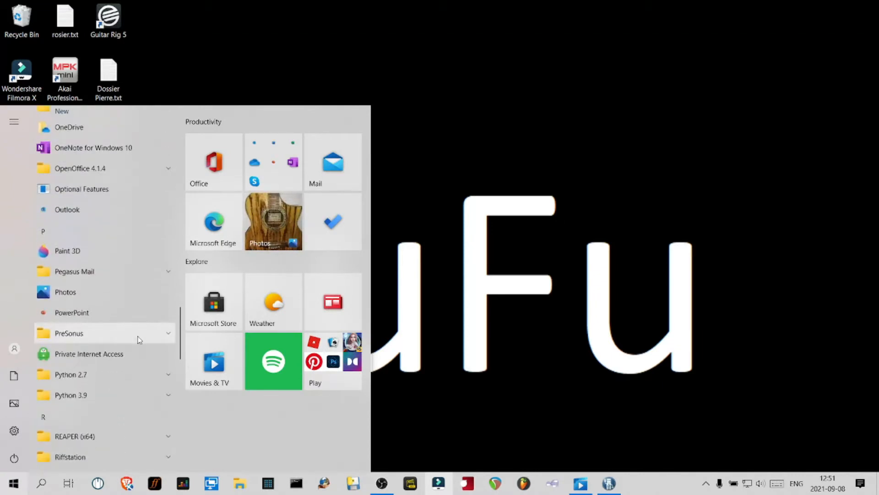
scroll("down", 3)
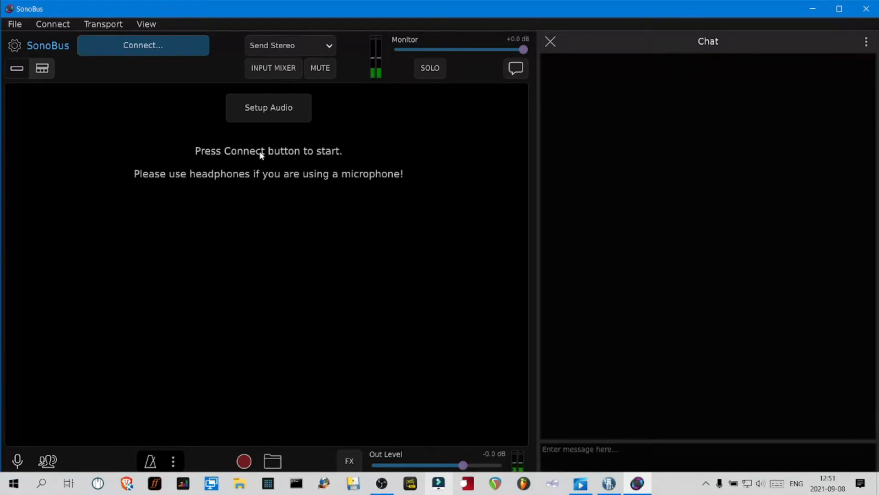
mouse_move(318, 61)
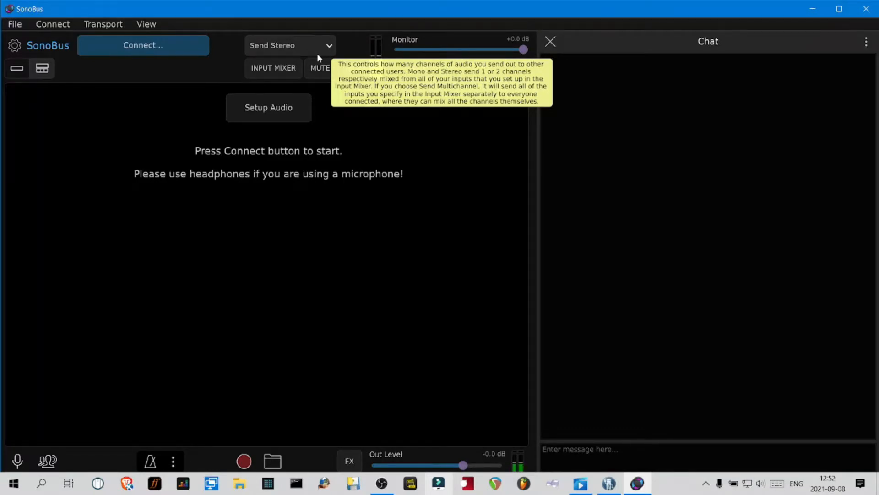
mouse_move(320, 68)
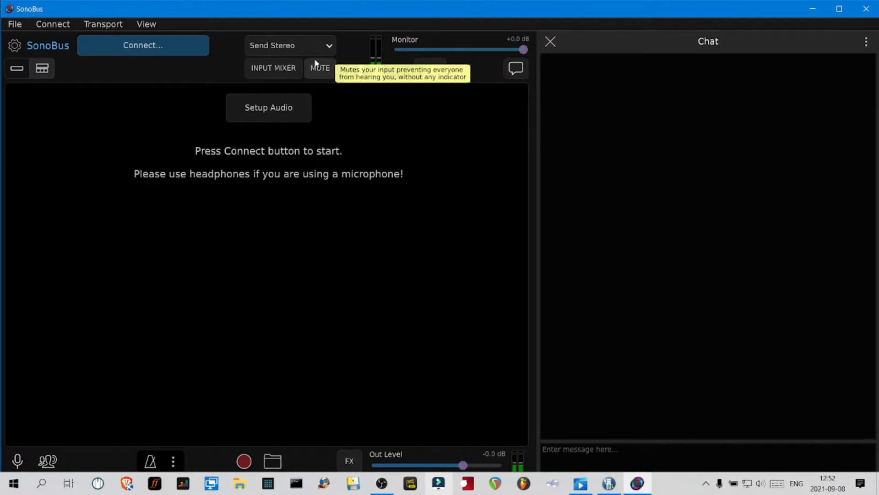
mouse_move(274, 71)
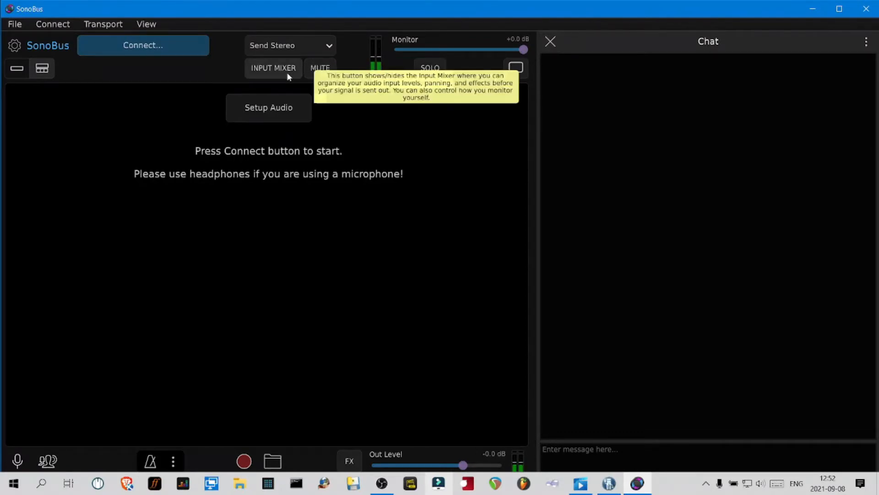
mouse_move(404, 259)
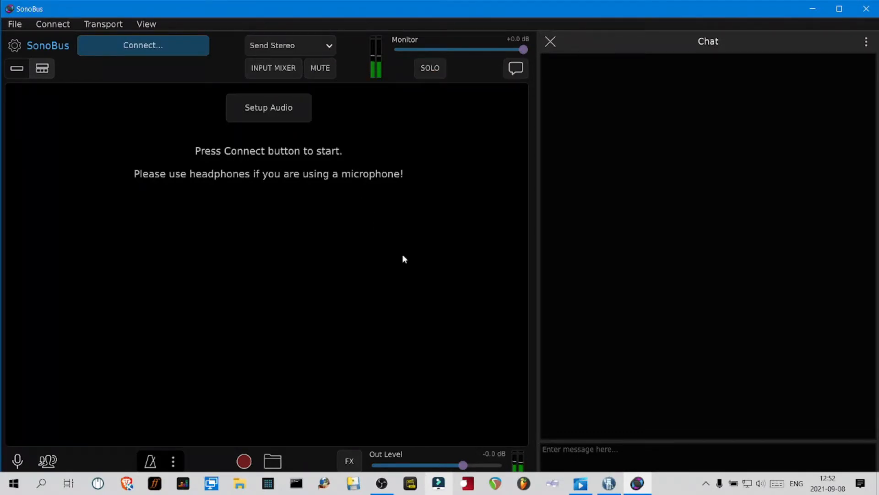
mouse_move(353, 116)
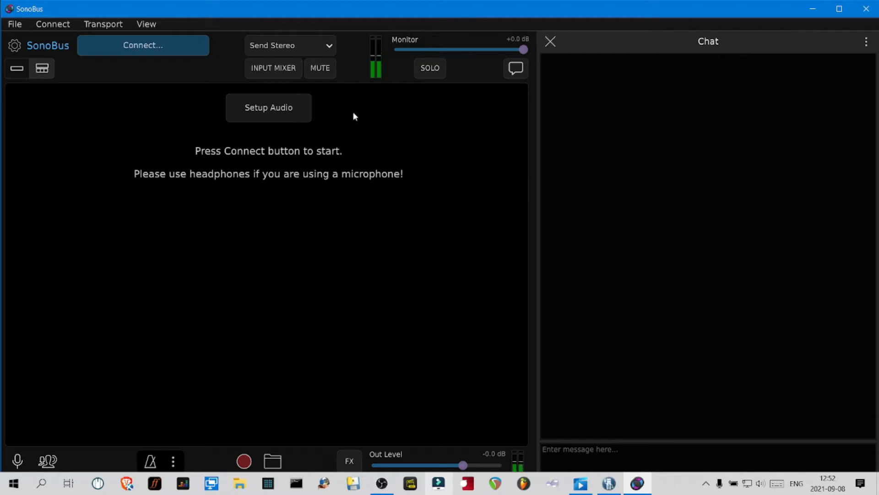
mouse_move(368, 128)
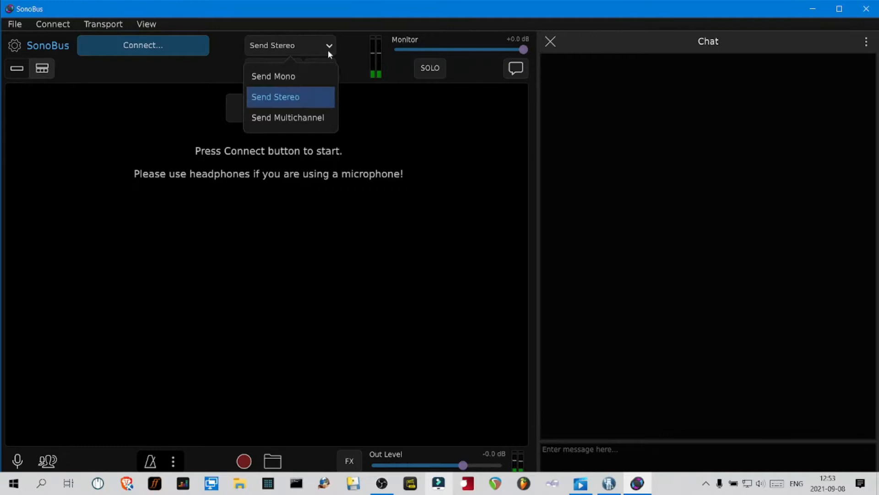
mouse_move(310, 126)
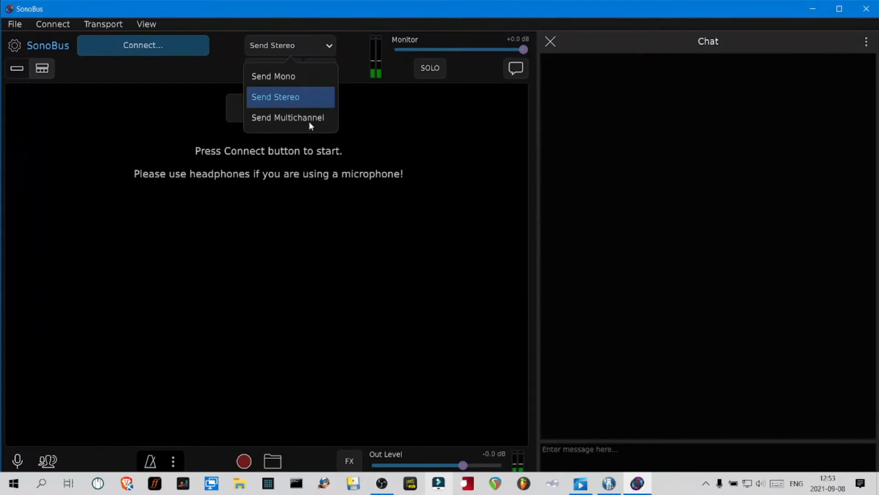
left_click(287, 117)
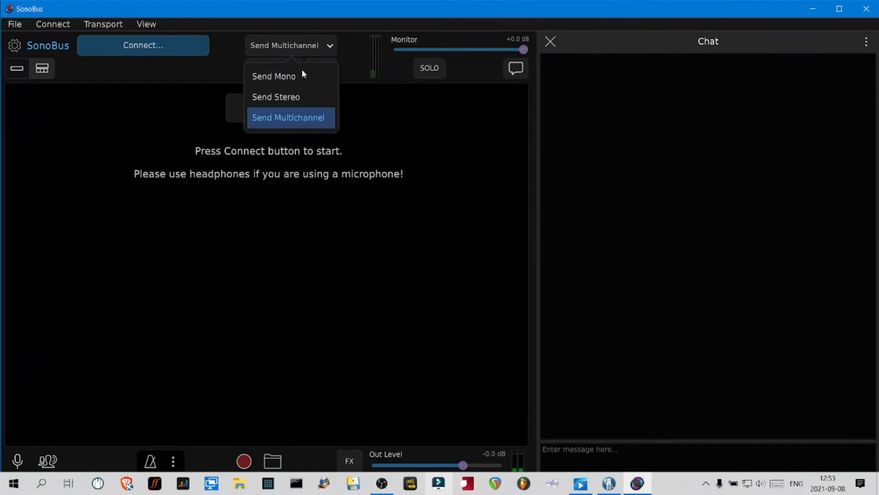
left_click(275, 97)
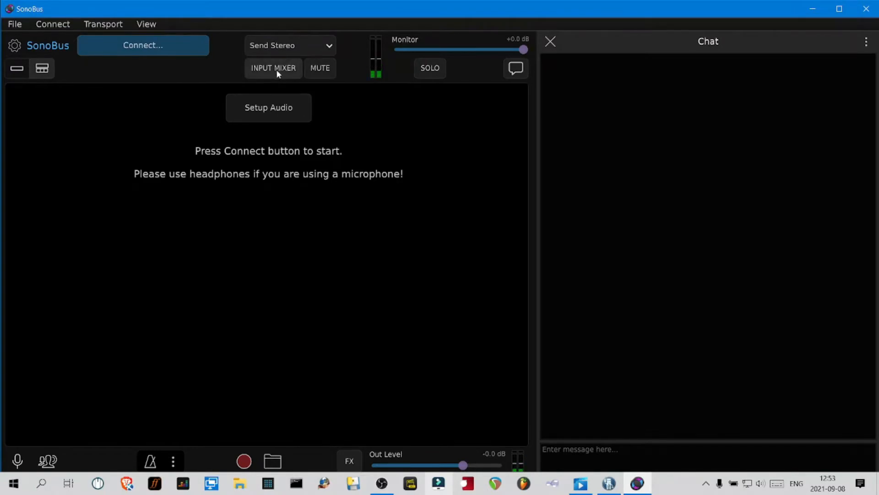
Step: Show the input mixer and set File Playback to send to all
left_click(272, 68)
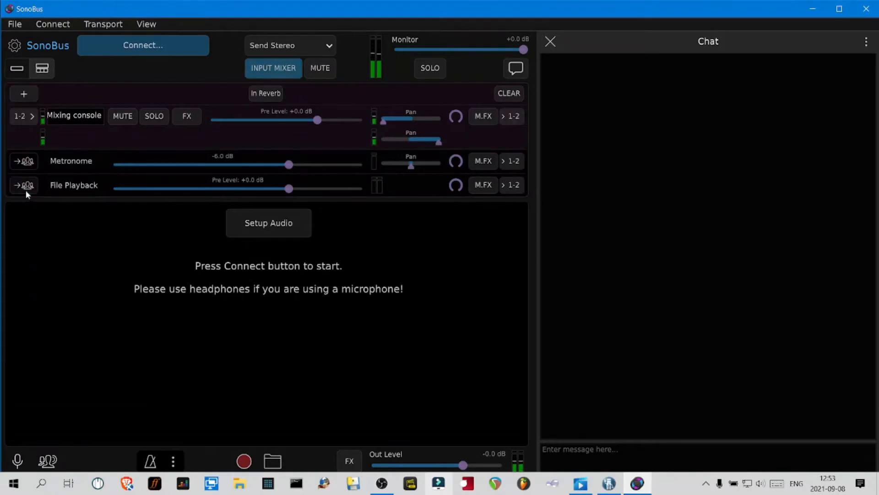
mouse_move(23, 185)
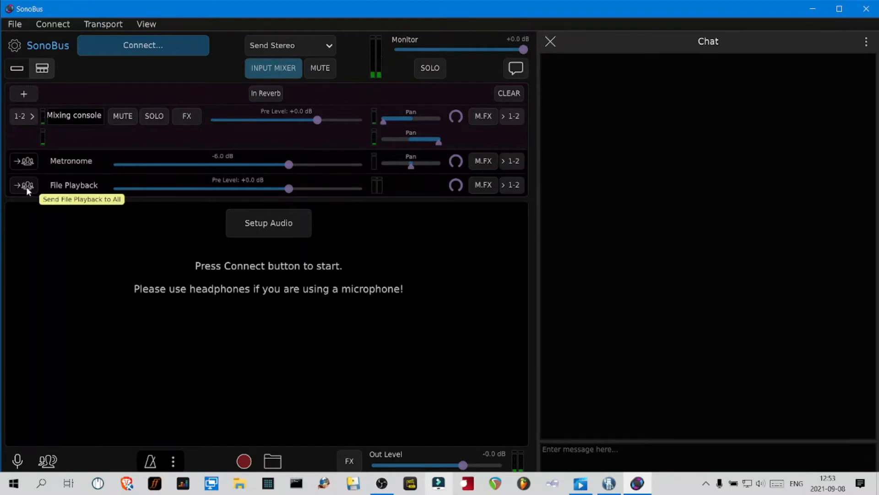
left_click(23, 185)
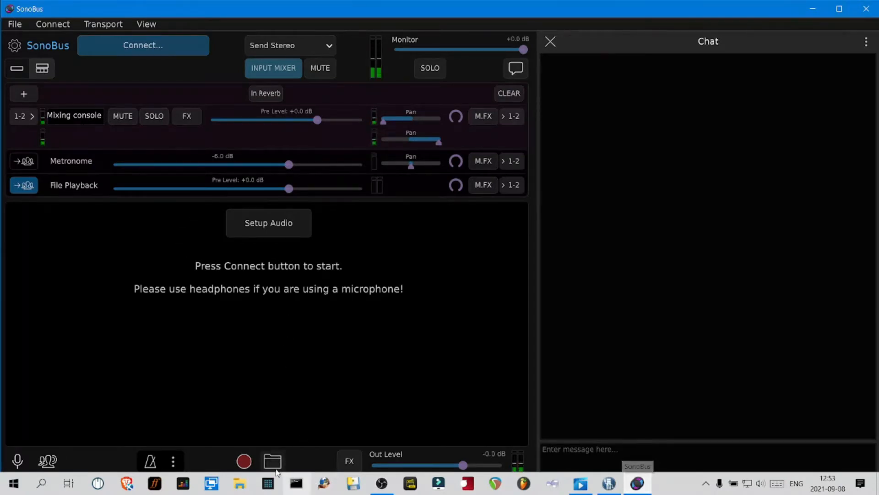
Step: Load the SonoBusSession MIX recording into the file player and show its extra commands
left_click(272, 461)
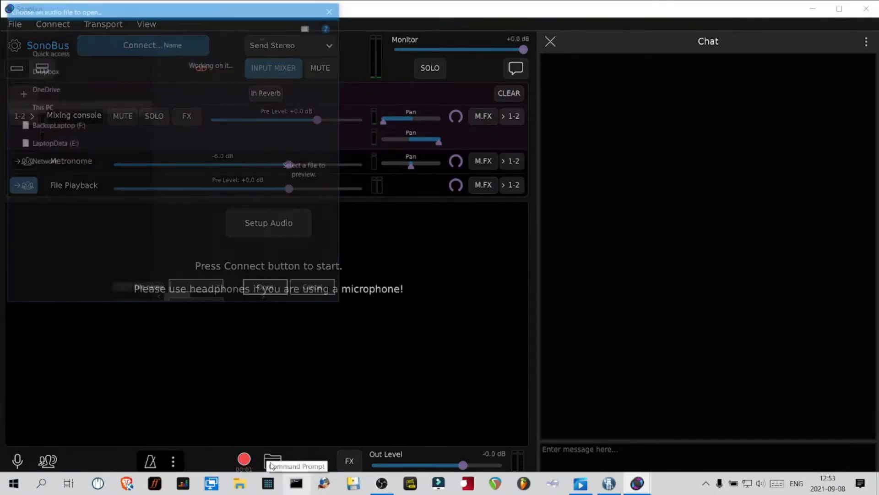
left_click(329, 11)
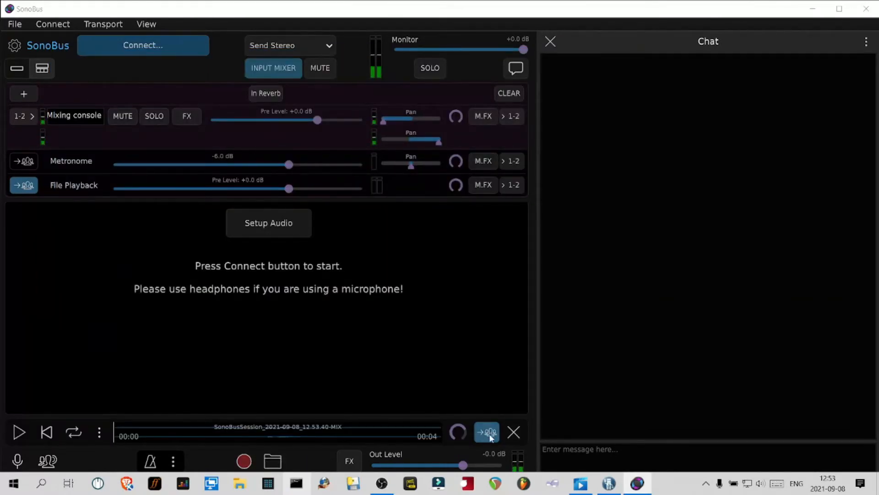
mouse_move(487, 432)
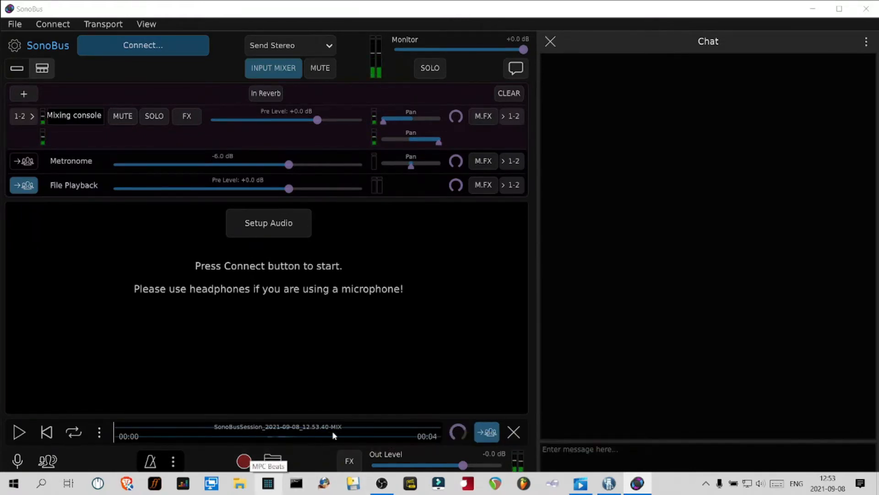
mouse_move(336, 400)
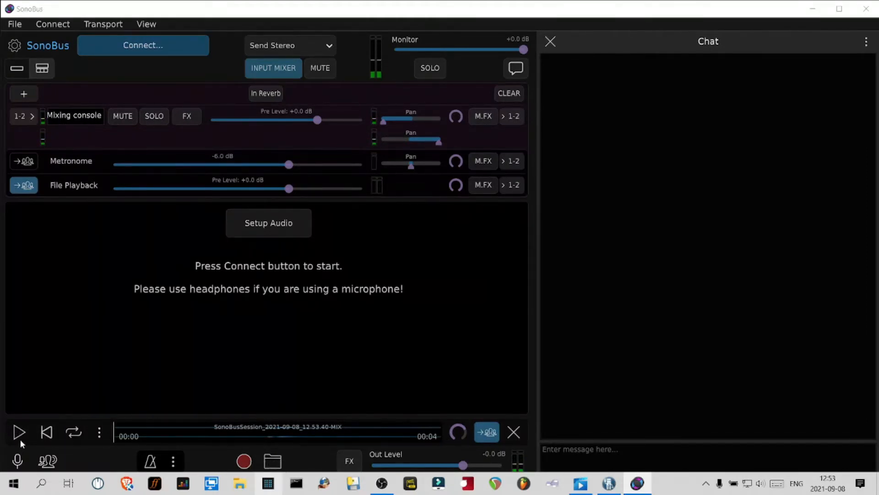
mouse_move(48, 432)
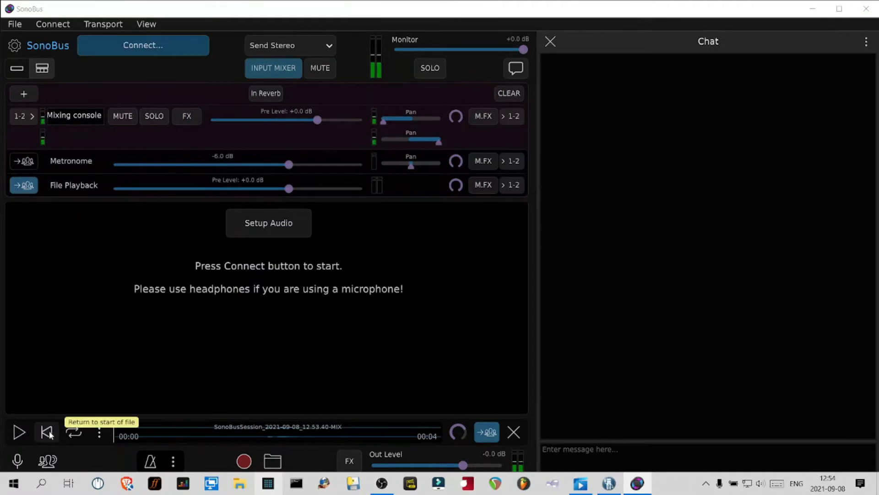
mouse_move(99, 432)
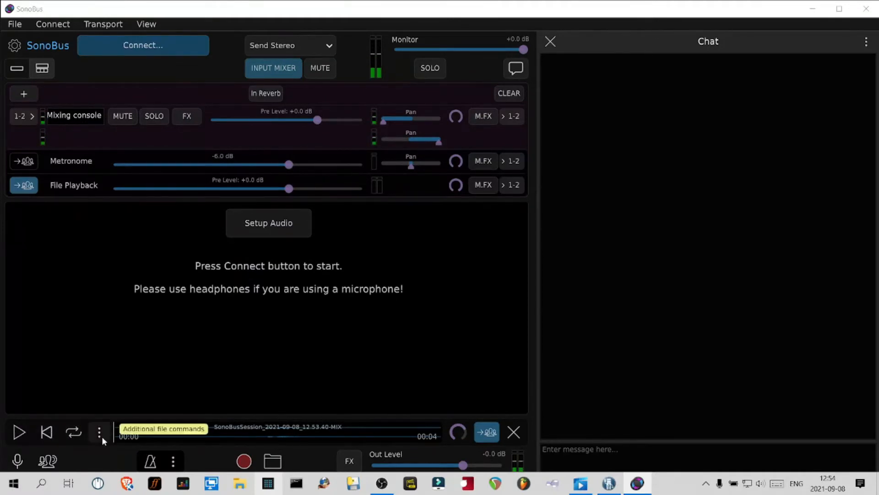
left_click(99, 432)
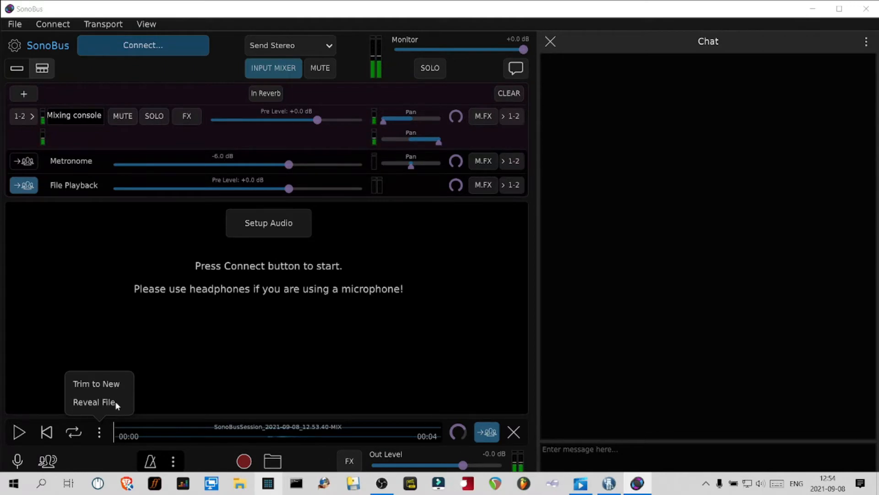
mouse_move(215, 458)
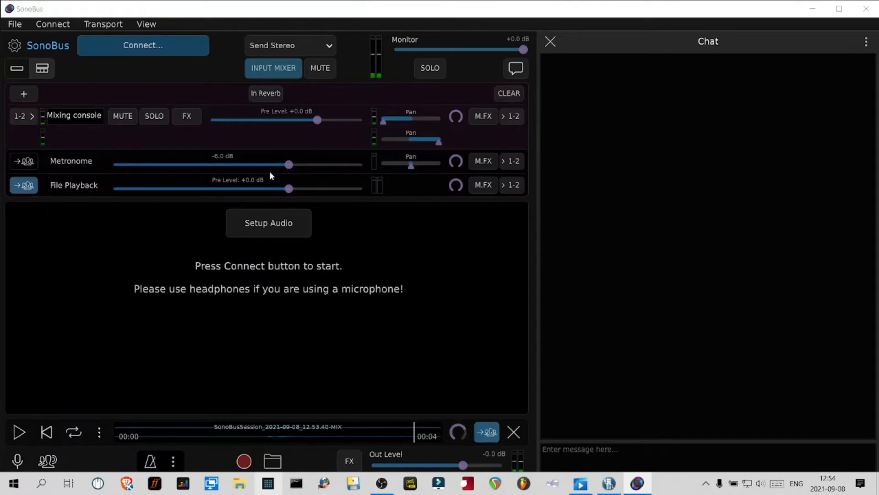
mouse_move(48, 100)
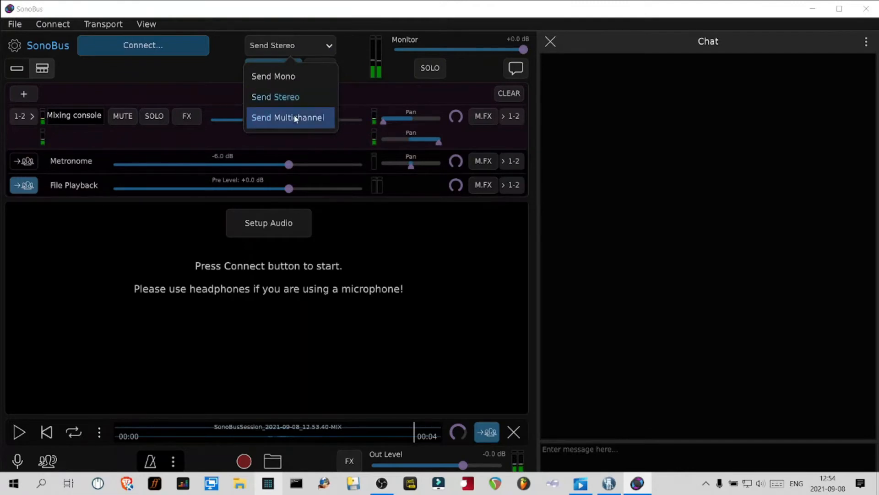
Step: Enable Send Multichannel, remove the stereo Mixing console group, and add a mono group
left_click(289, 117)
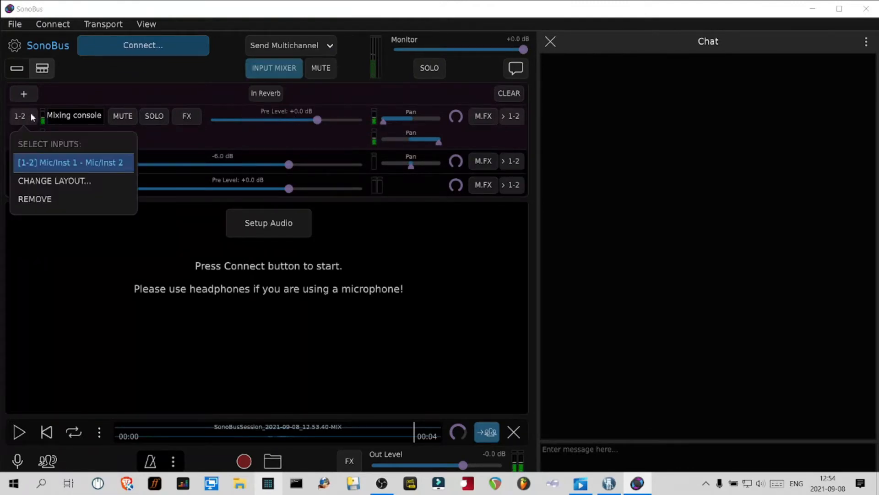
left_click(23, 94)
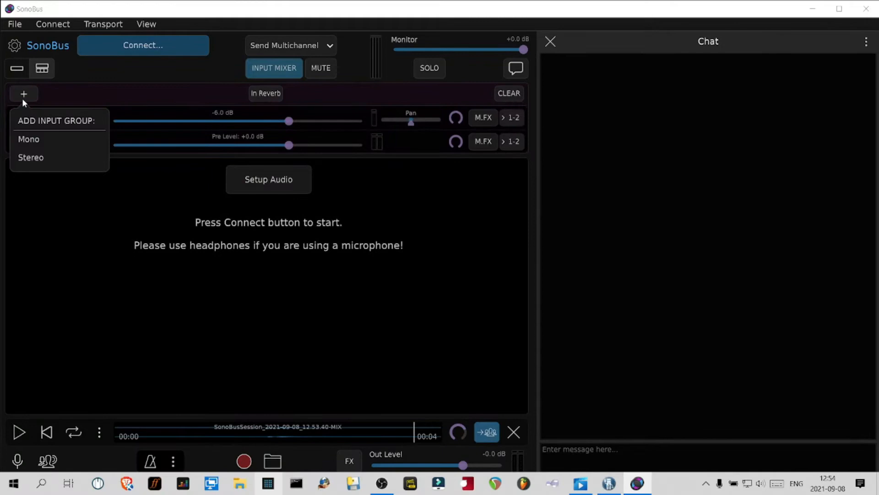
left_click(28, 139)
type("vocal")
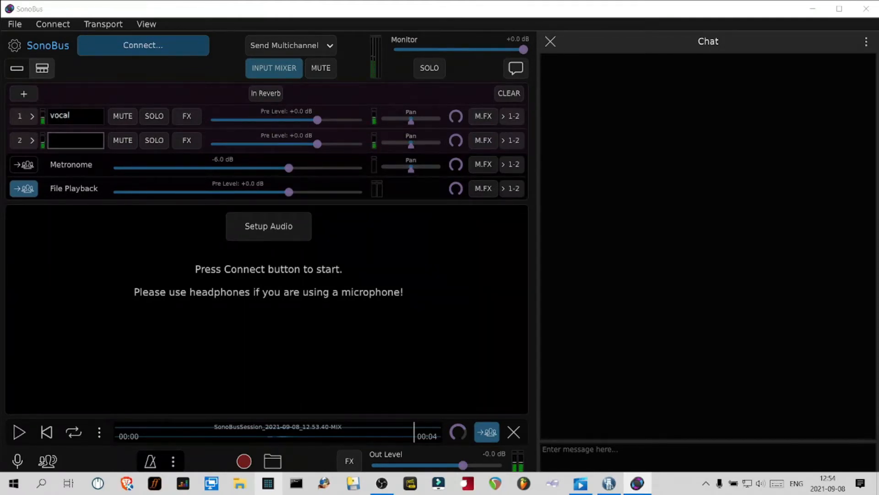
type("guitar")
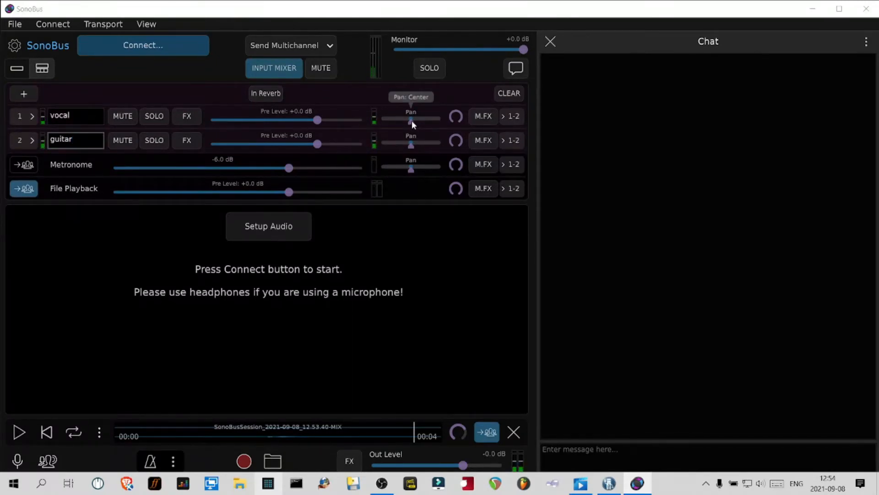
mouse_move(414, 145)
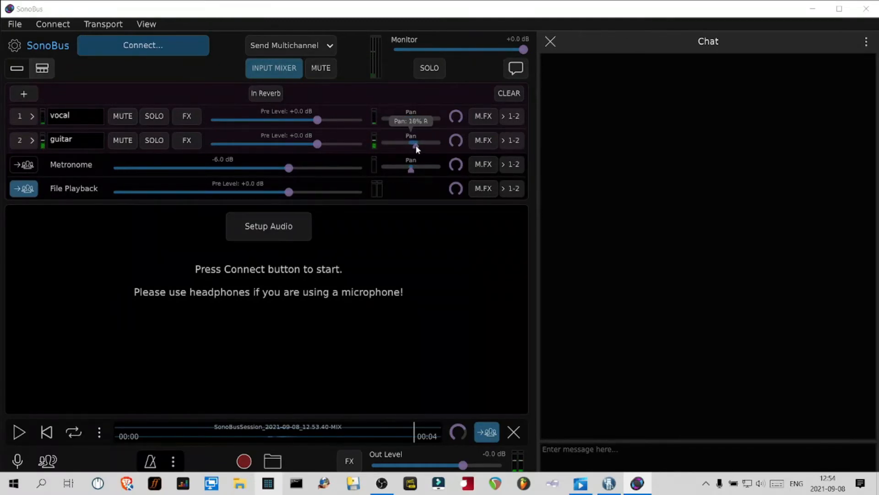
mouse_move(447, 93)
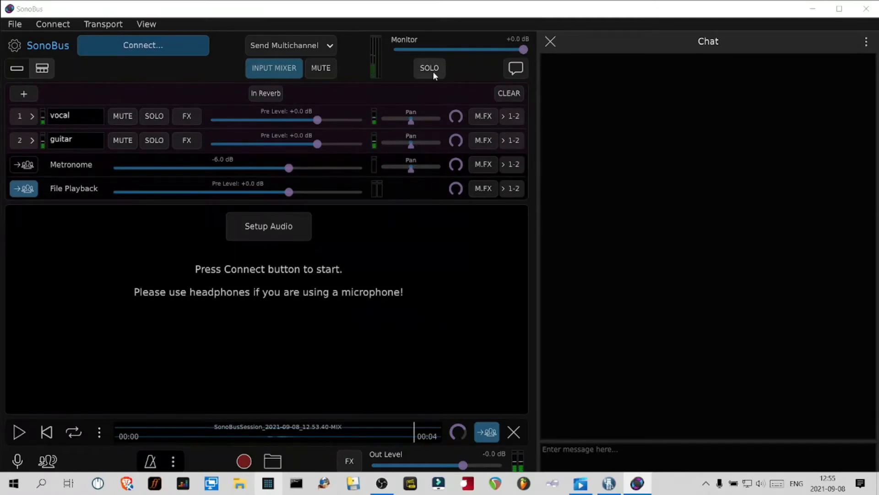
mouse_move(515, 68)
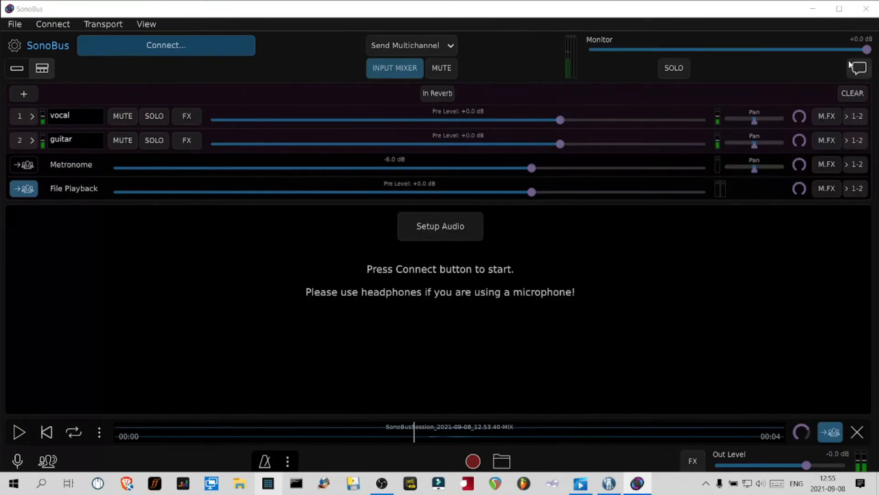
Step: Reopen the Chat panel from the chat bubble icon
left_click(858, 67)
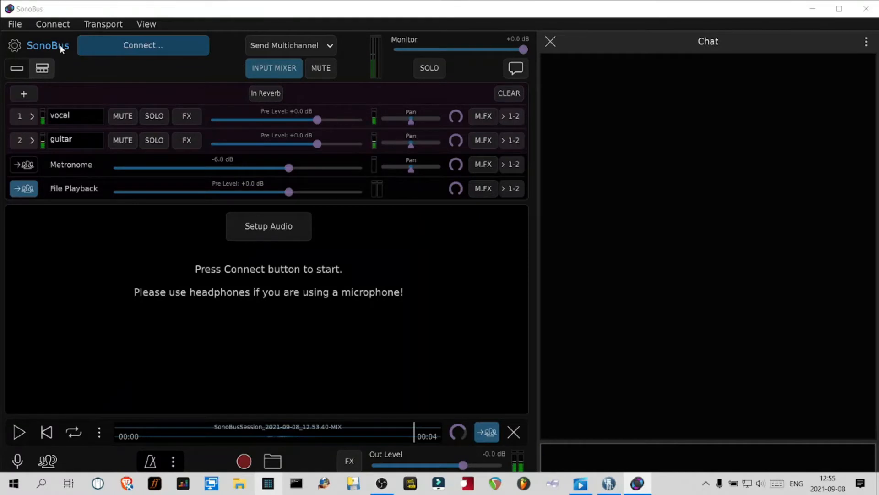
mouse_move(420, 152)
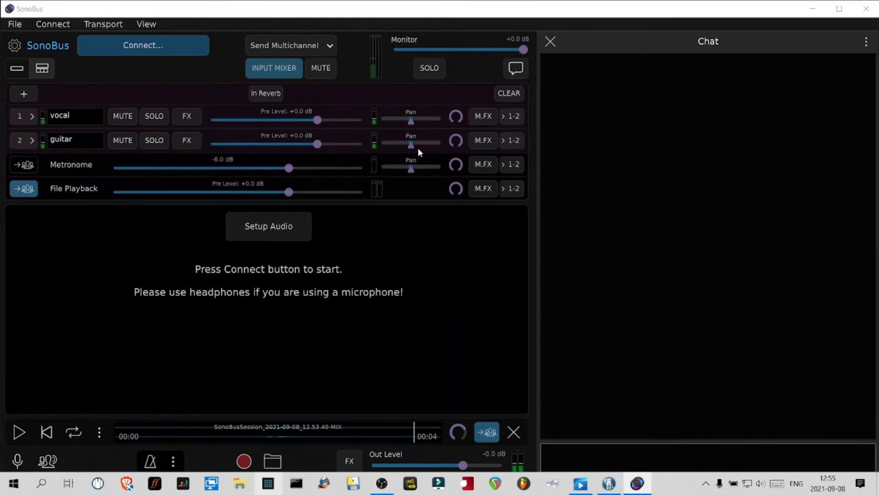
mouse_move(187, 116)
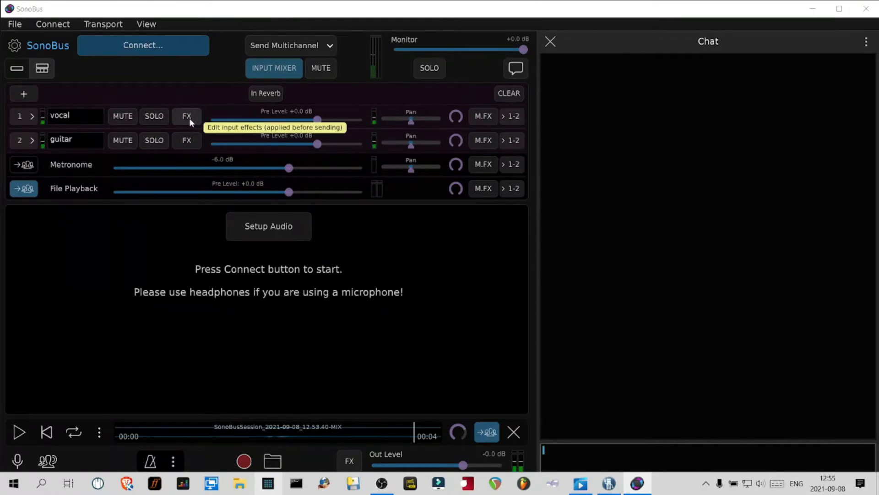
left_click(186, 116)
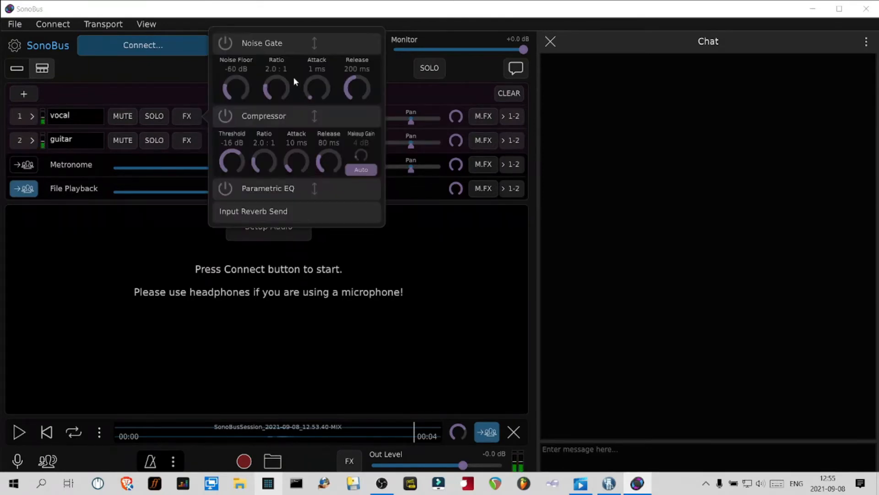
mouse_move(252, 192)
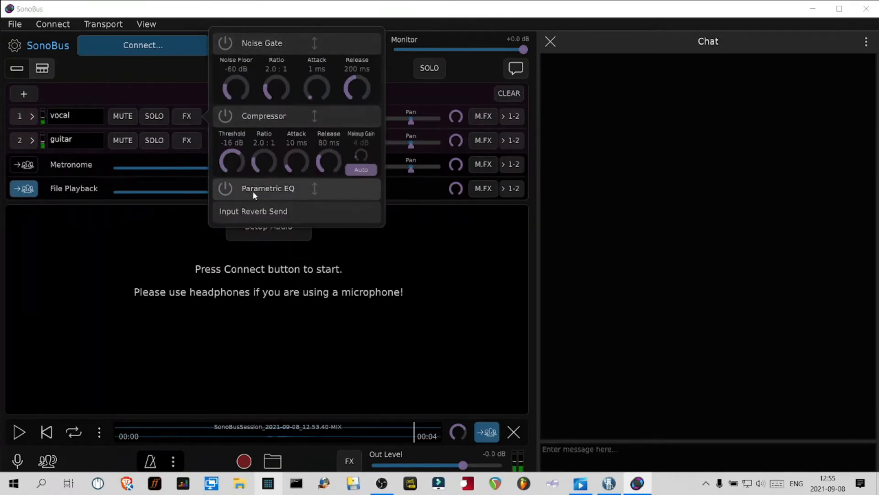
mouse_move(308, 224)
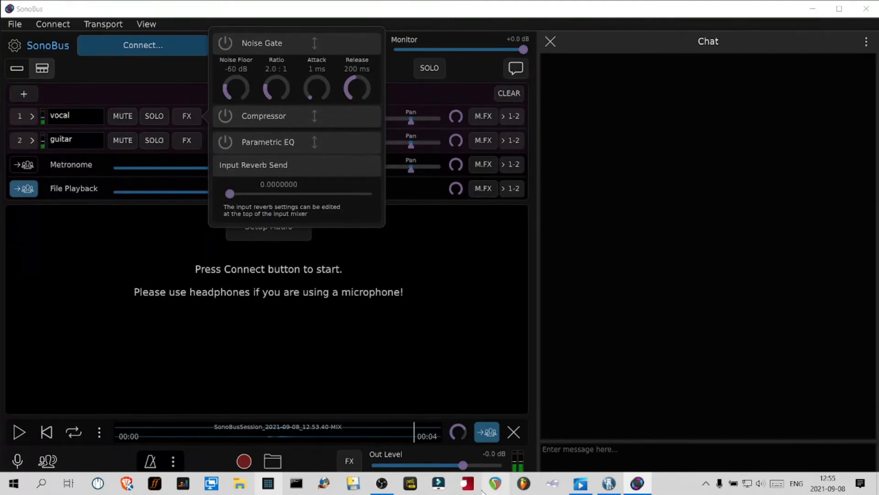
mouse_move(381, 483)
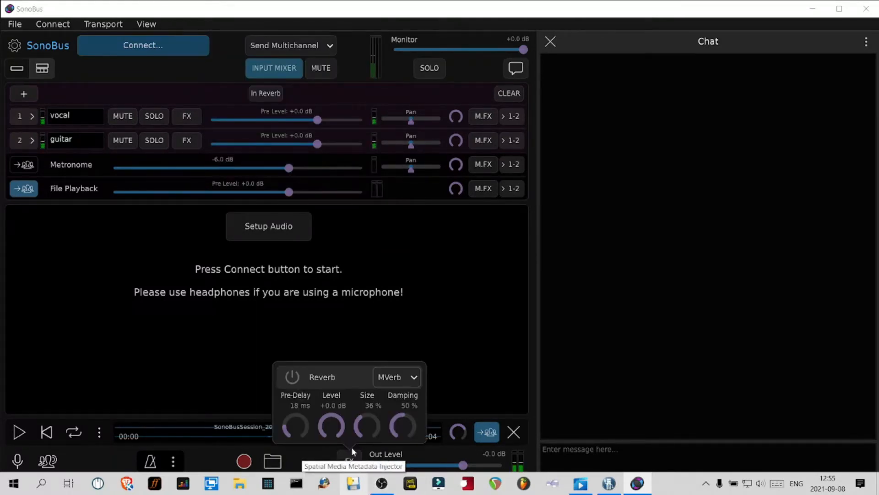
mouse_move(396, 376)
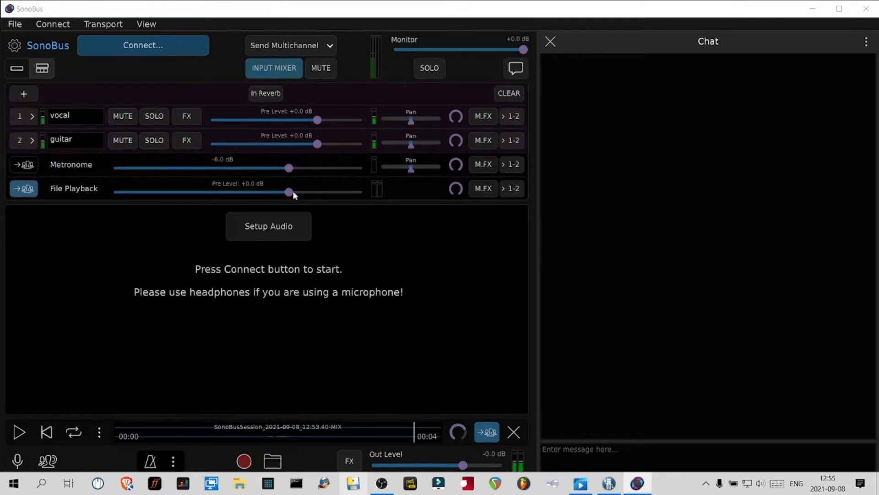
mouse_move(173, 419)
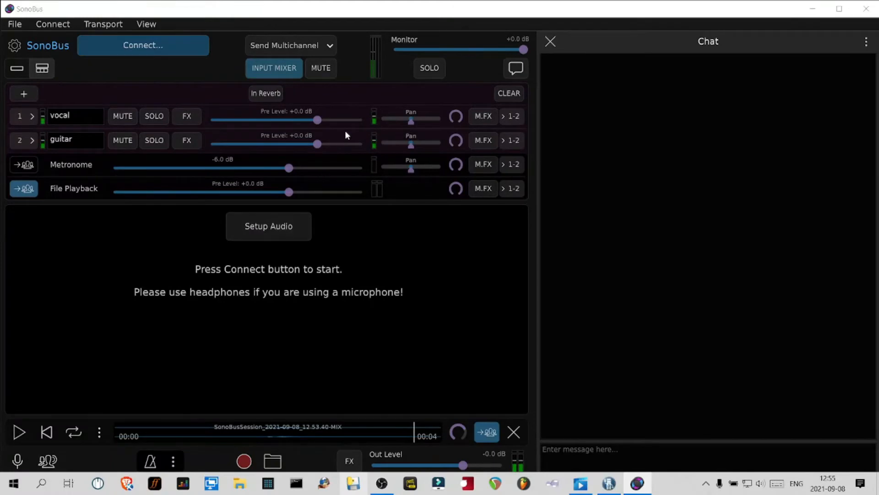
mouse_move(343, 174)
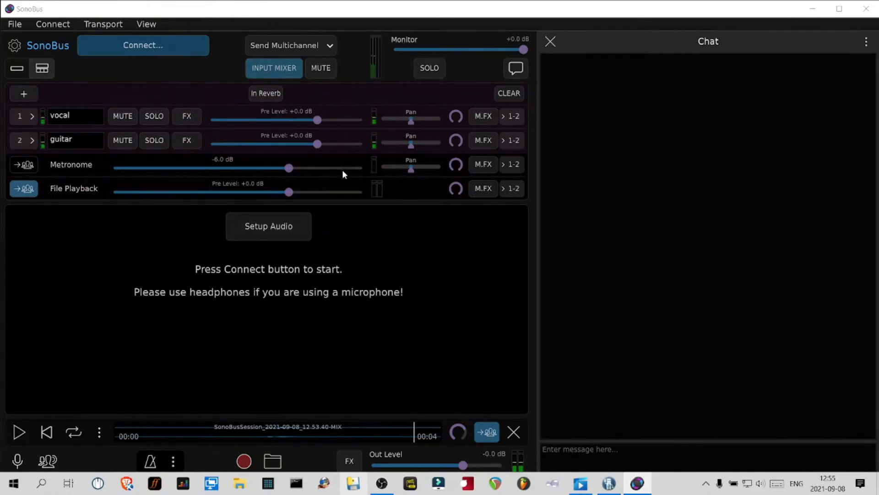
mouse_move(336, 183)
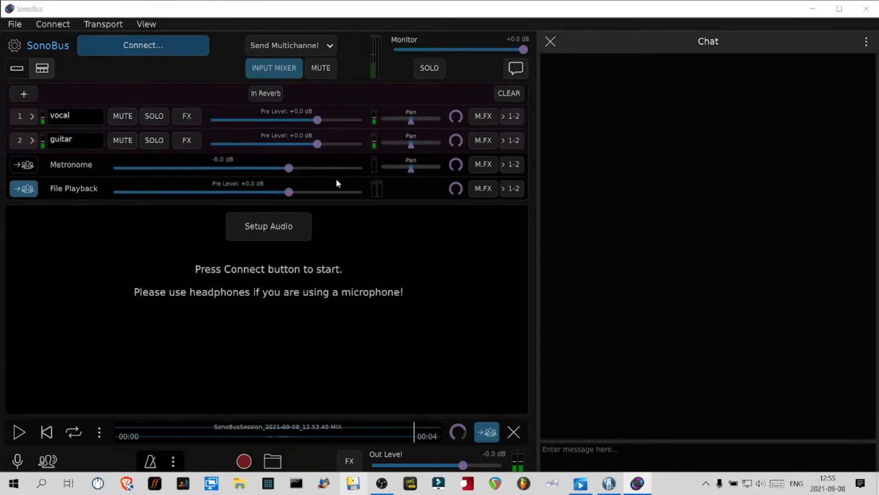
mouse_move(340, 153)
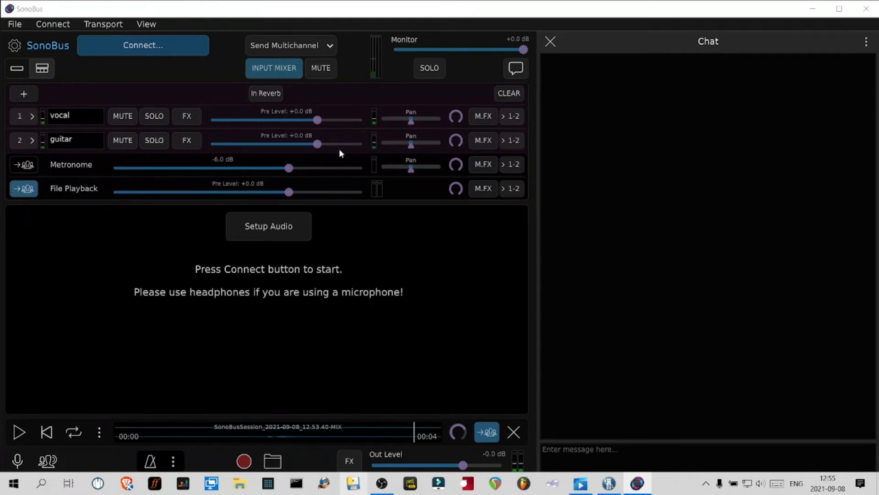
left_click(187, 115)
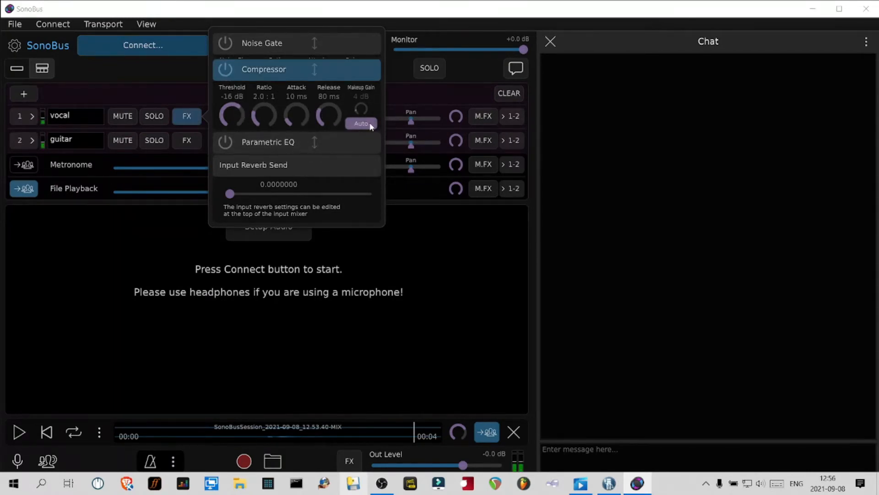
mouse_move(373, 120)
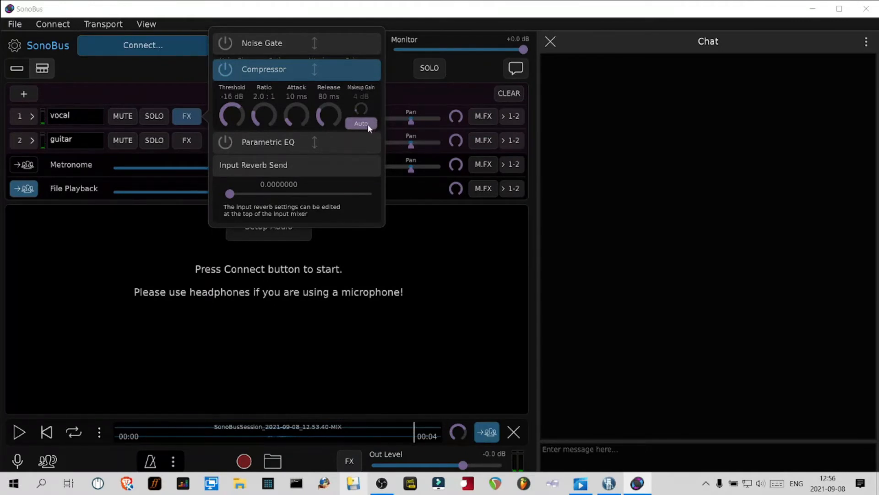
mouse_move(345, 102)
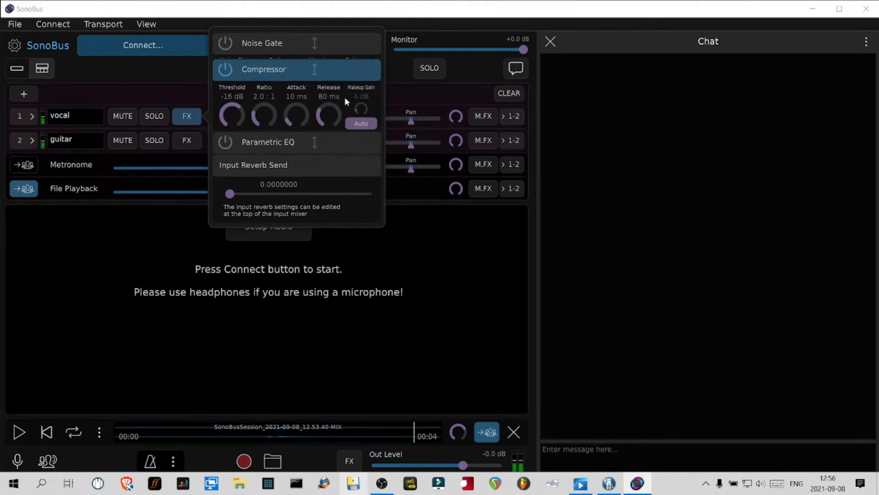
Step: Fine-tune the vocal compressor threshold to -14 dB
left_click_drag(230, 115, 228, 121)
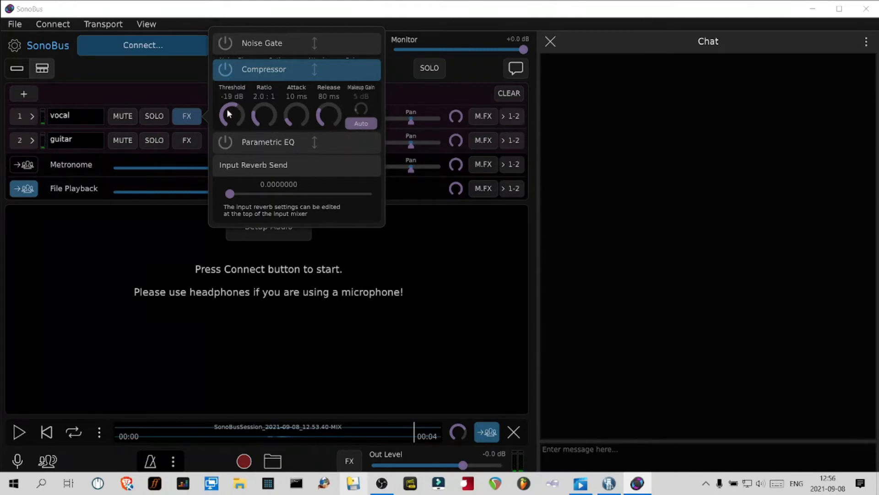
left_click_drag(231, 115, 233, 109)
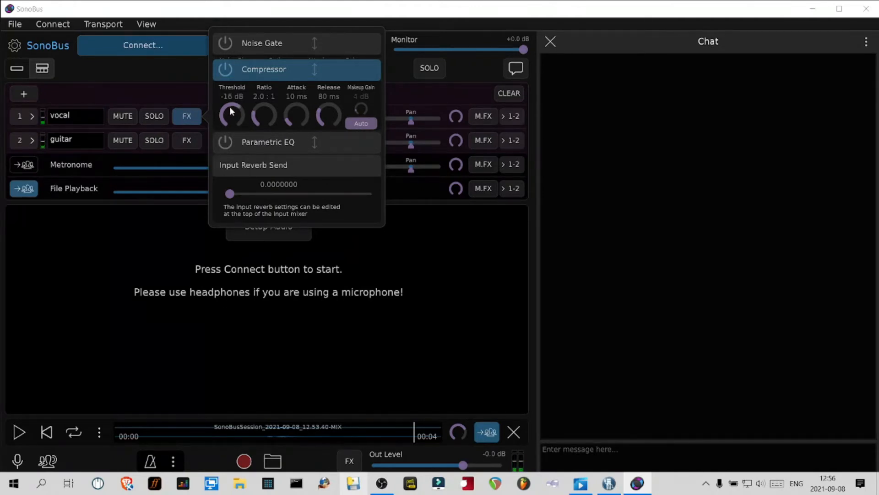
left_click_drag(230, 115, 231, 110)
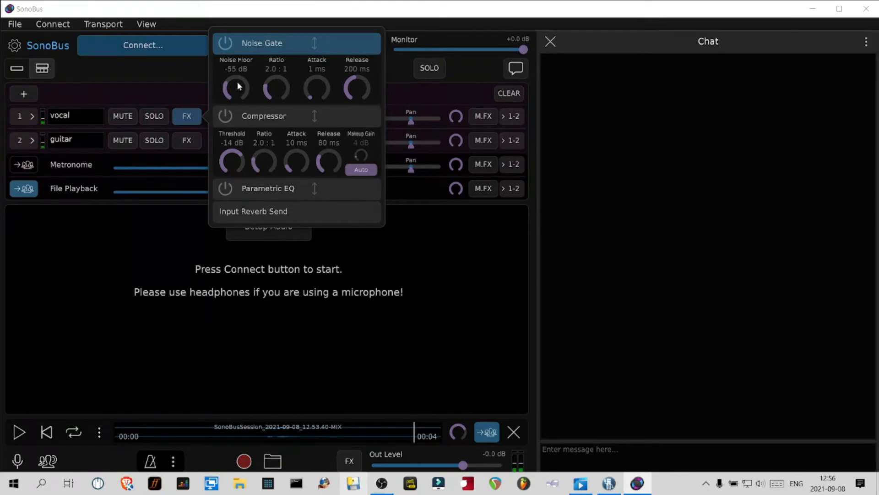
Step: Settle the vocal noise gate floor at about -37 dB
left_click_drag(235, 87, 235, 93)
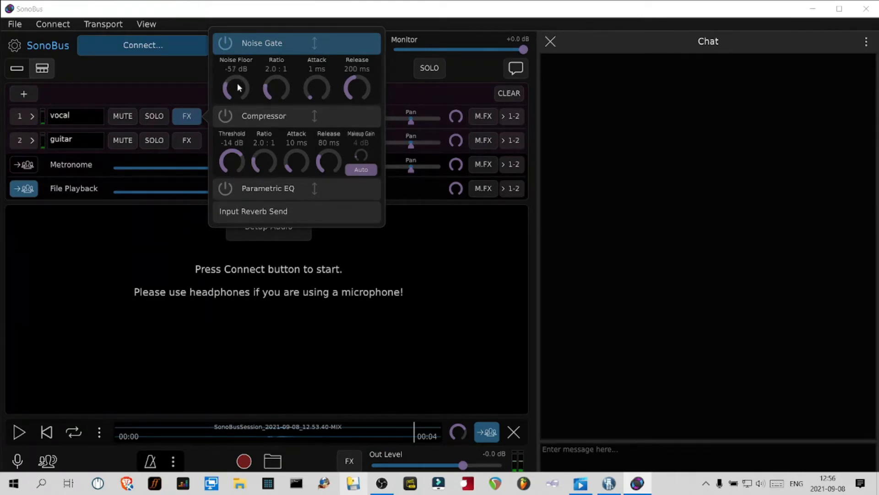
left_click_drag(236, 87, 240, 78)
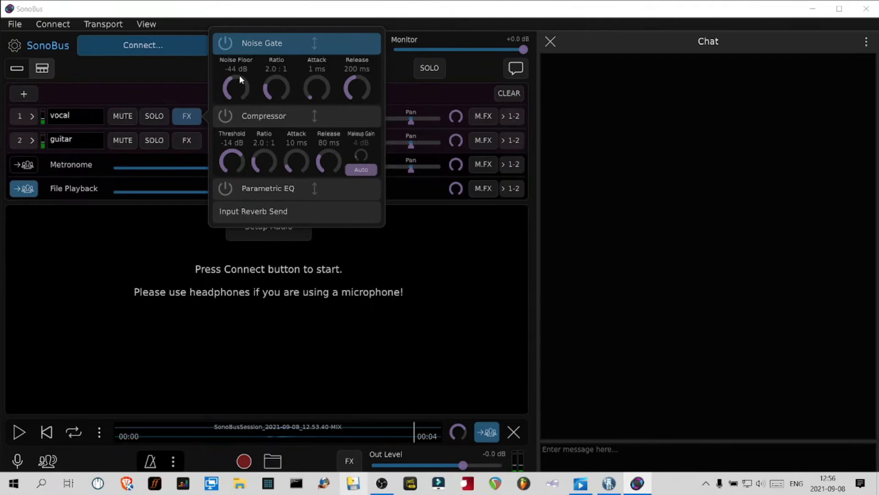
left_click_drag(235, 87, 244, 73)
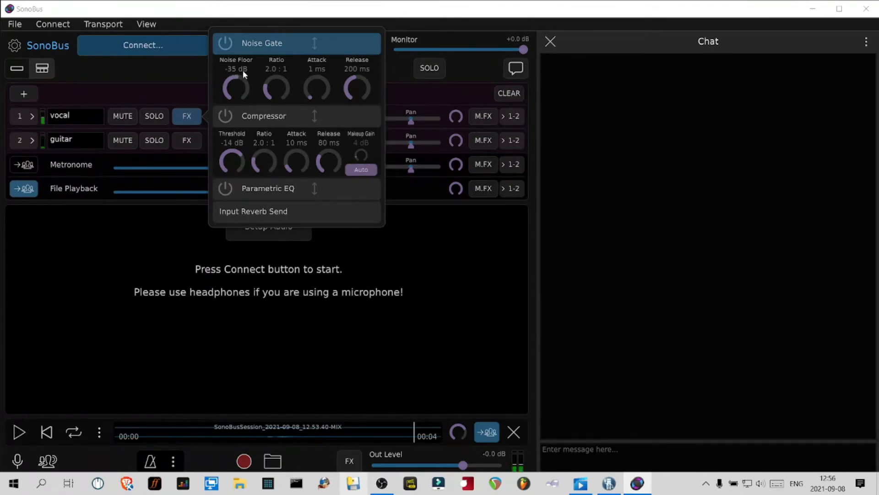
left_click_drag(235, 87, 236, 90)
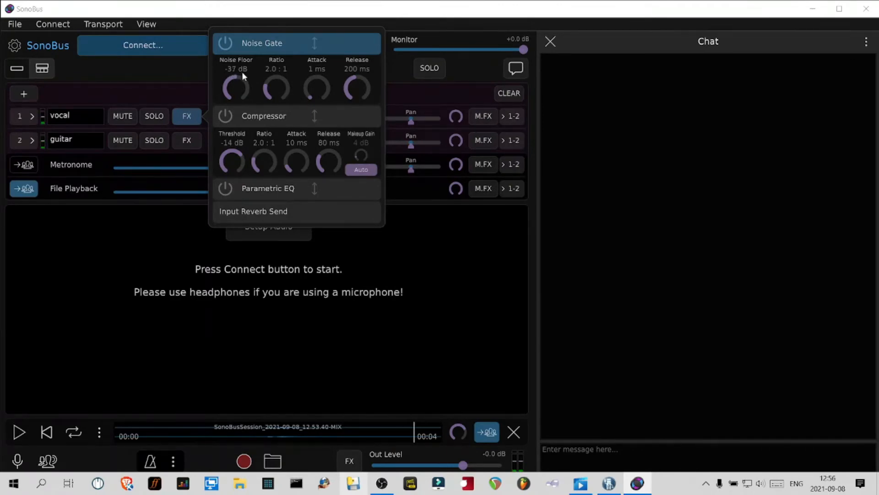
mouse_move(250, 100)
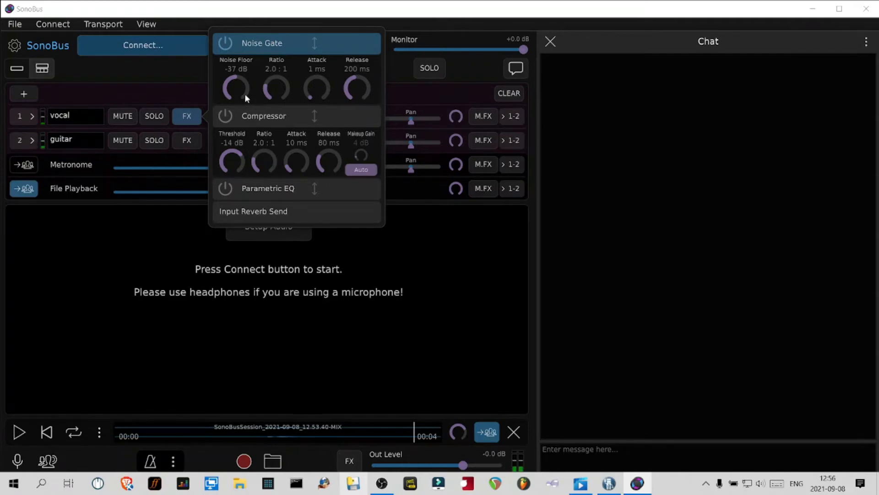
mouse_move(242, 93)
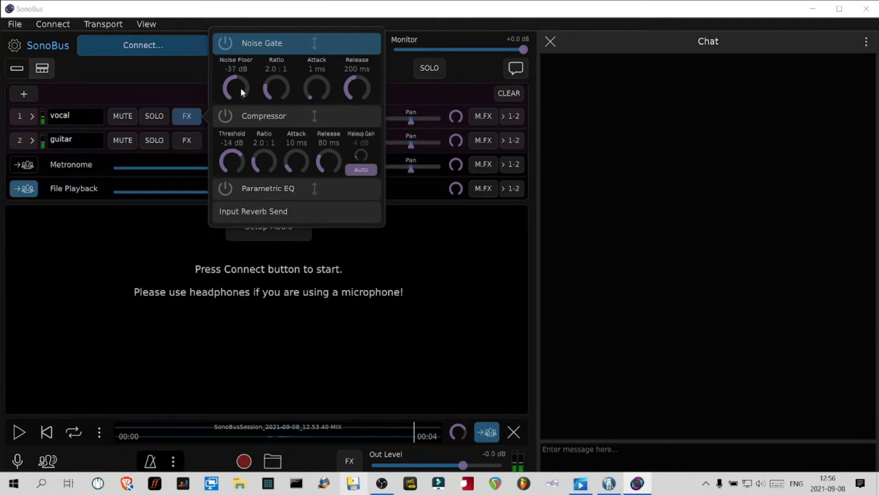
mouse_move(260, 242)
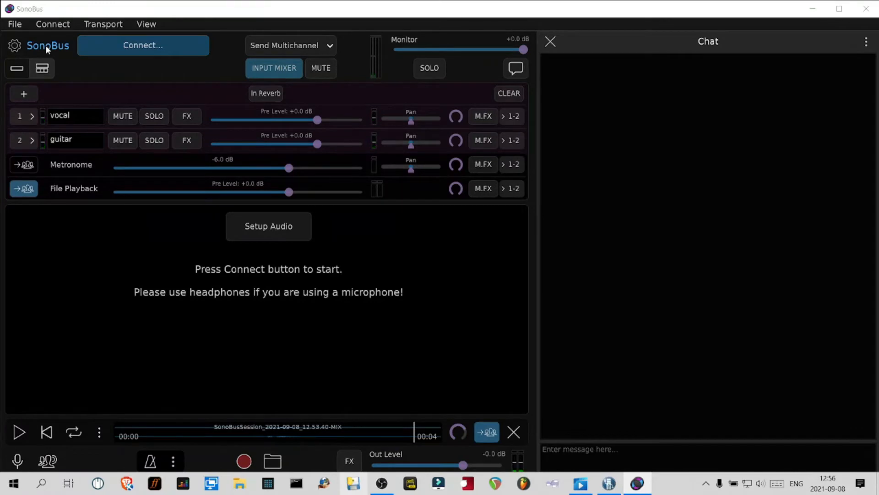
Step: Review the audio settings, keeping ASIO as device type, then show the Options page
left_click(268, 225)
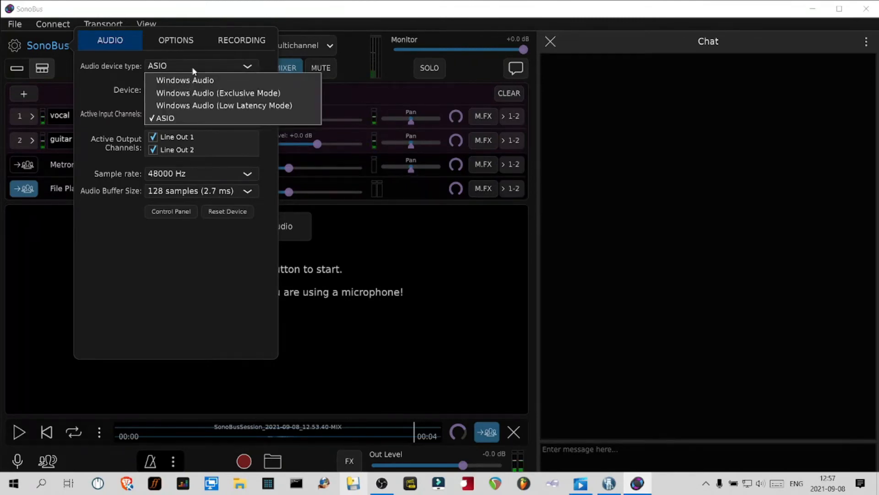
mouse_move(110, 94)
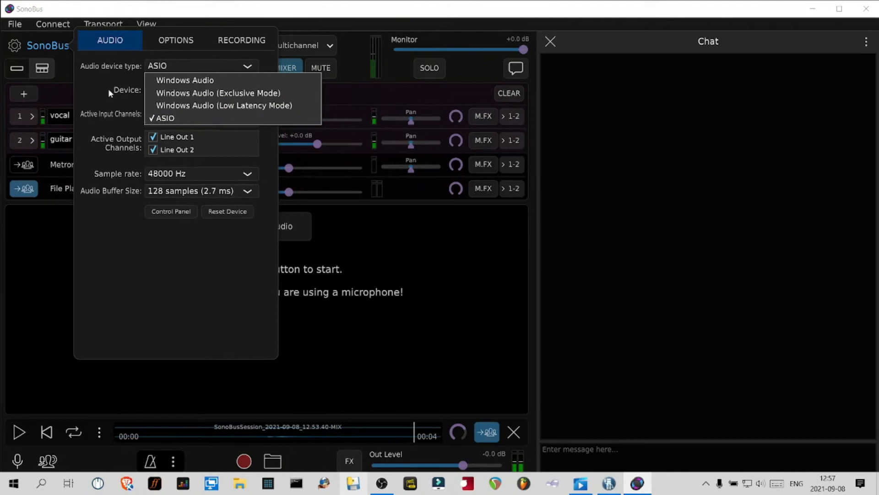
left_click(163, 118)
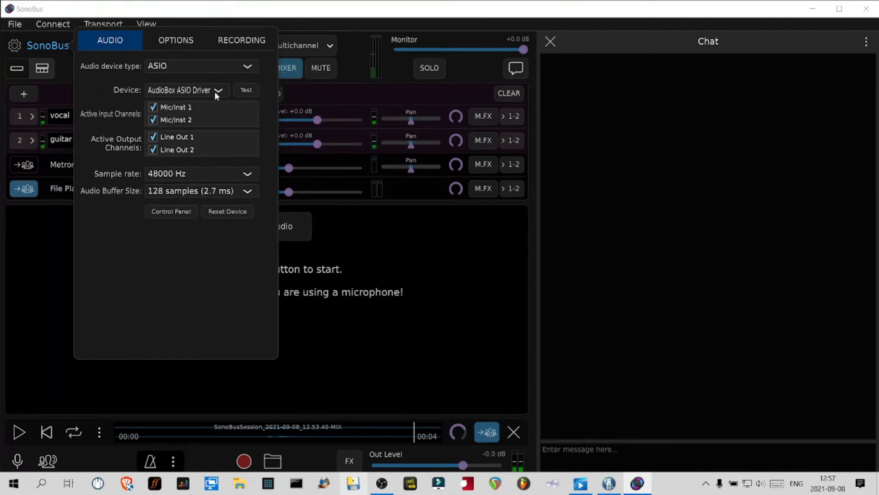
mouse_move(207, 112)
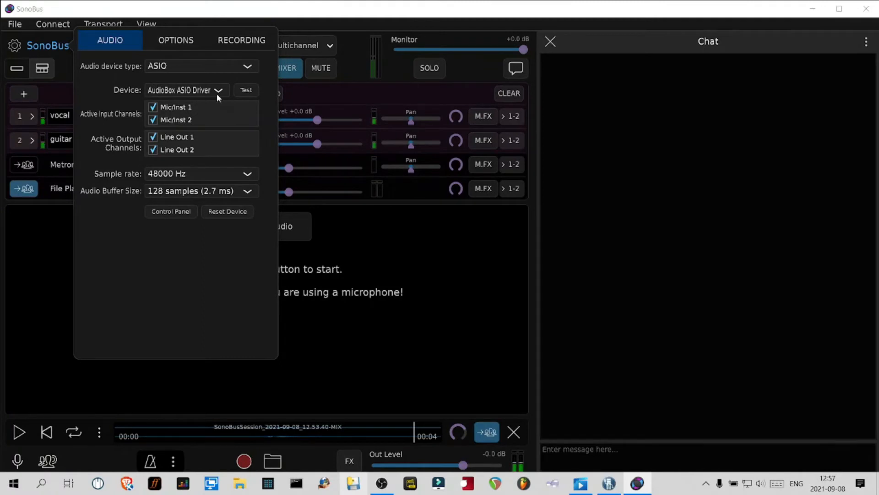
mouse_move(197, 179)
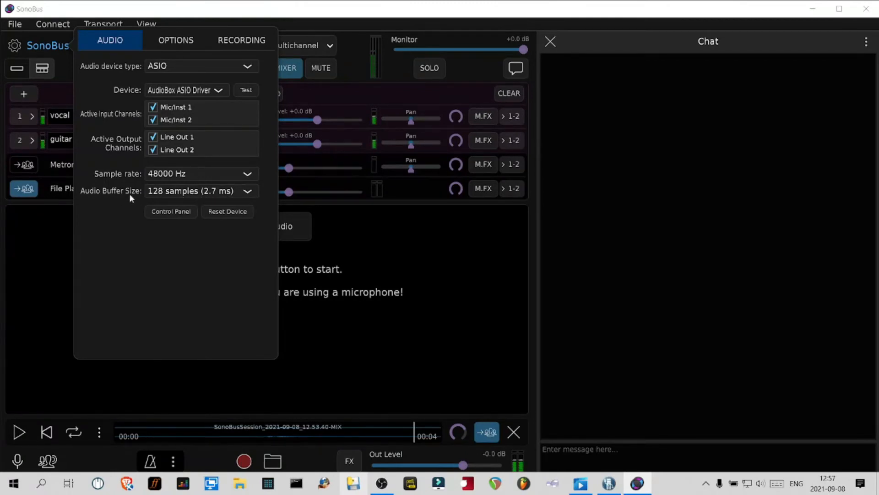
mouse_move(207, 198)
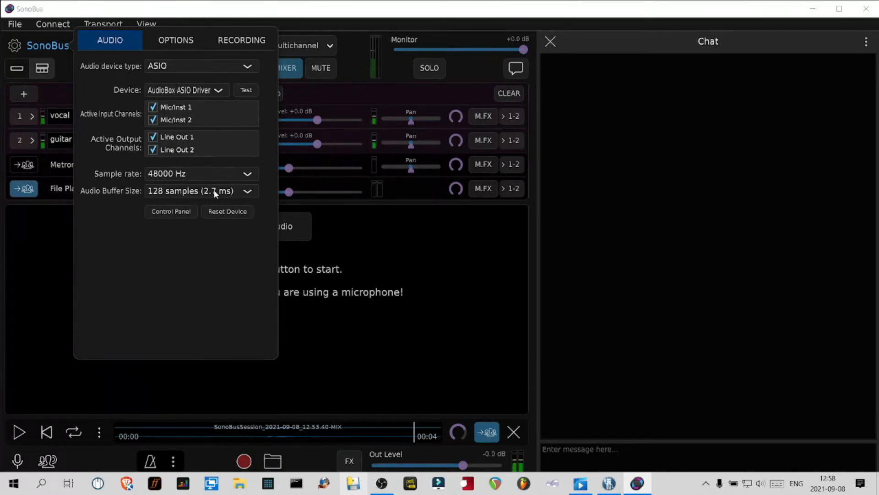
mouse_move(220, 195)
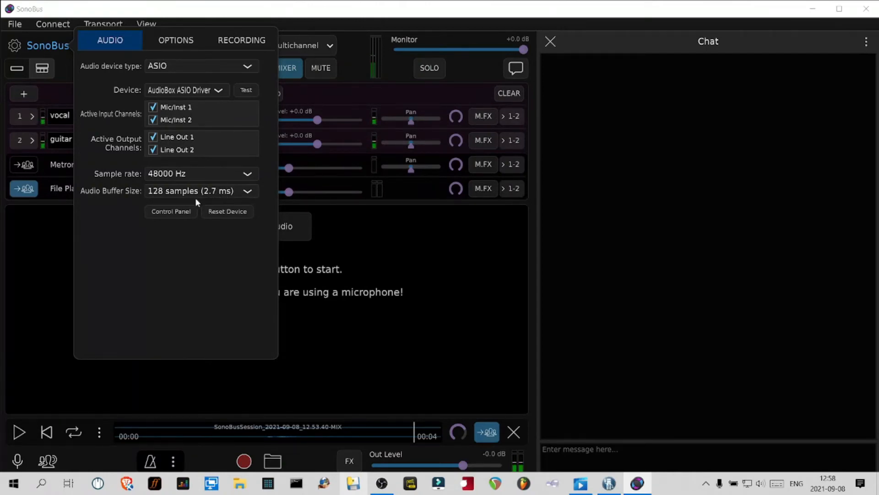
mouse_move(219, 195)
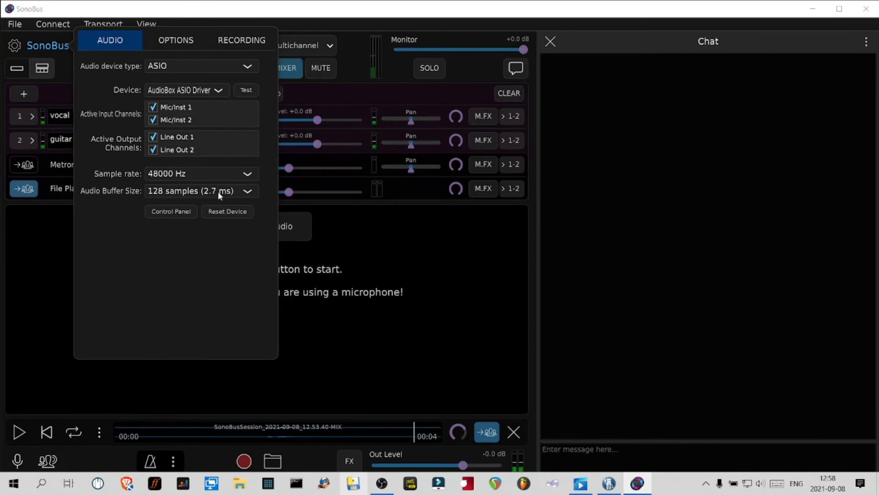
mouse_move(197, 209)
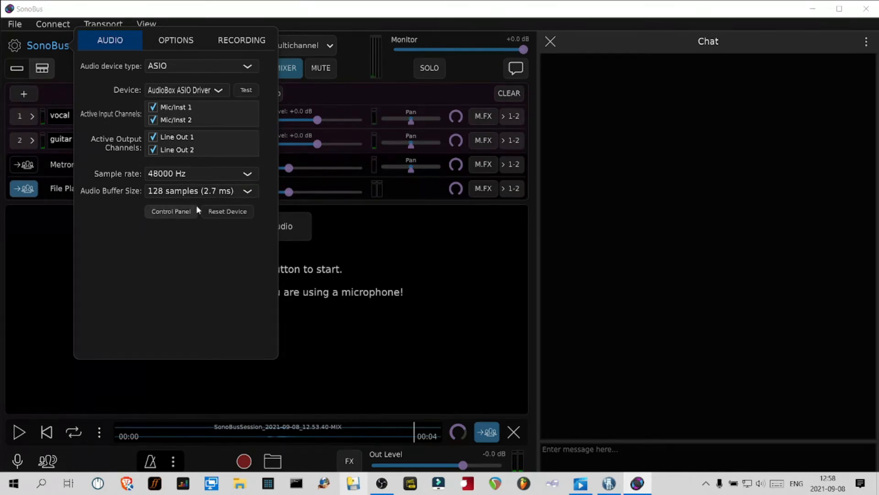
left_click(176, 40)
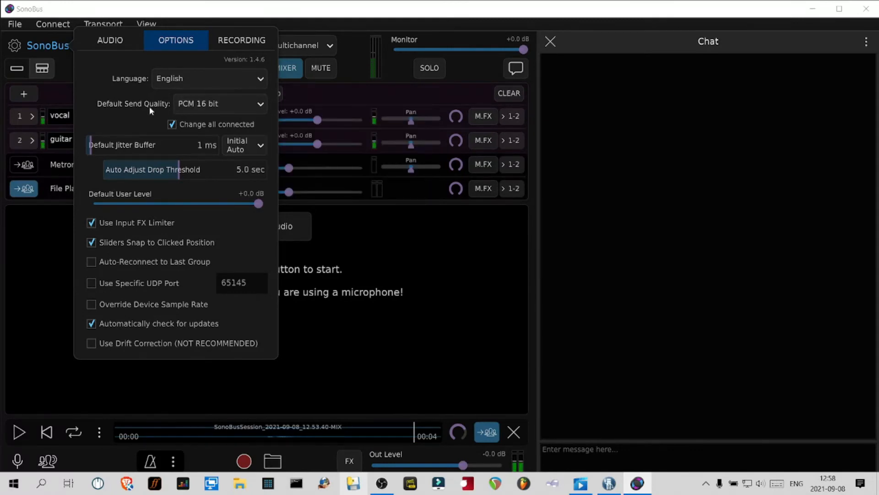
mouse_move(233, 107)
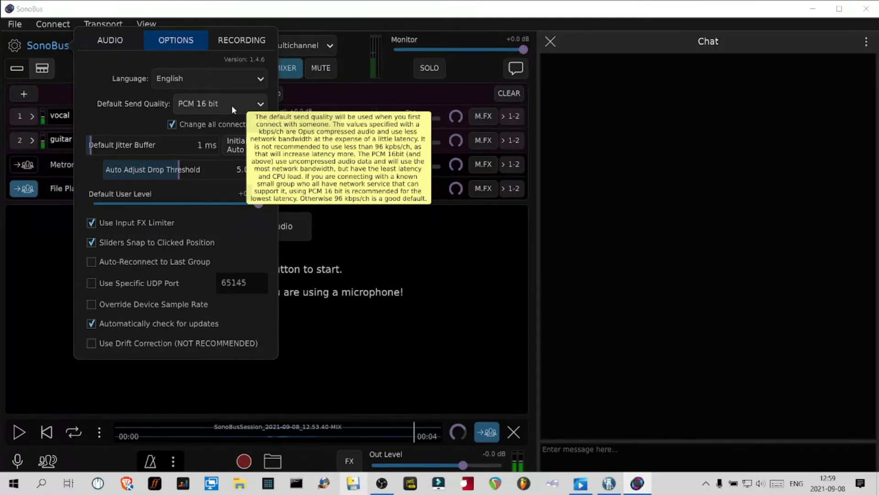
mouse_move(275, 125)
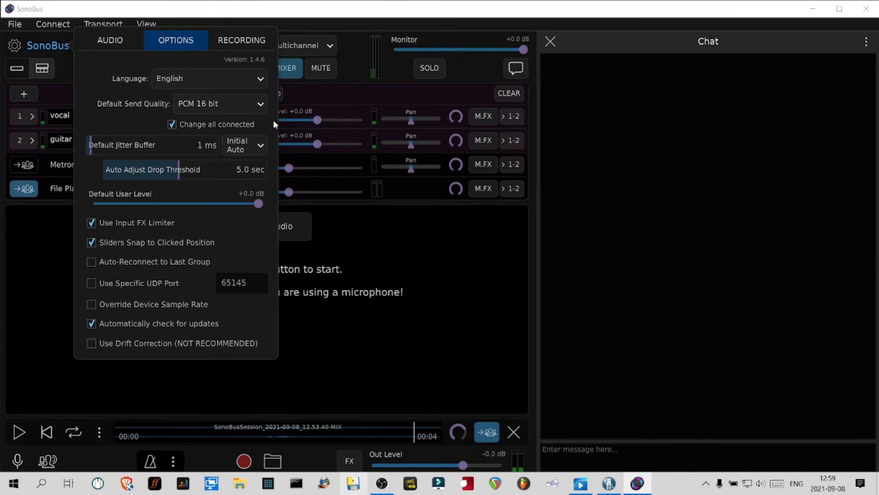
mouse_move(260, 103)
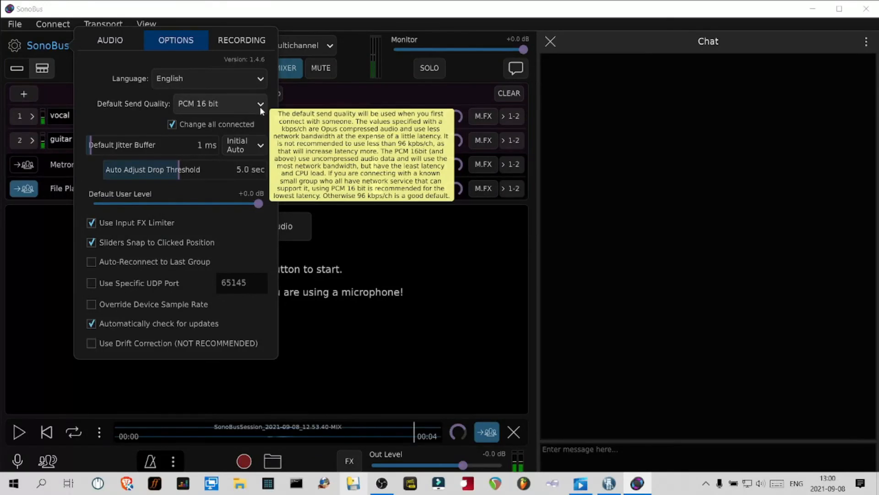
mouse_move(177, 237)
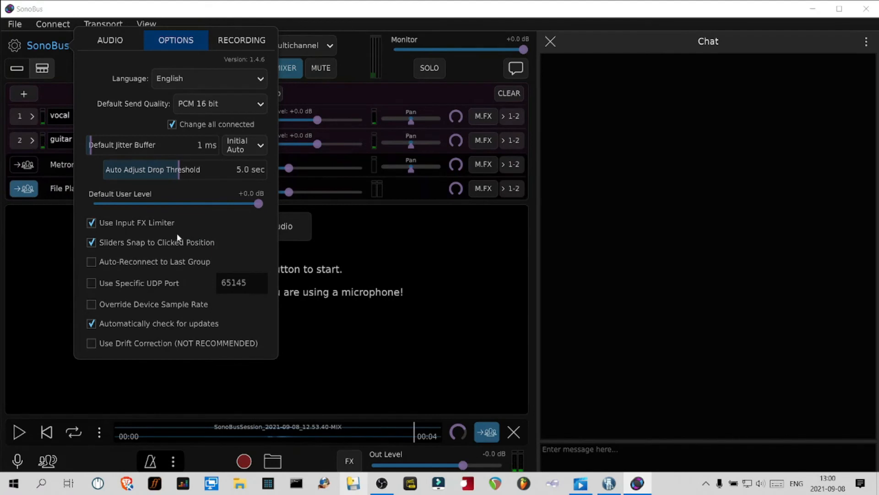
mouse_move(257, 155)
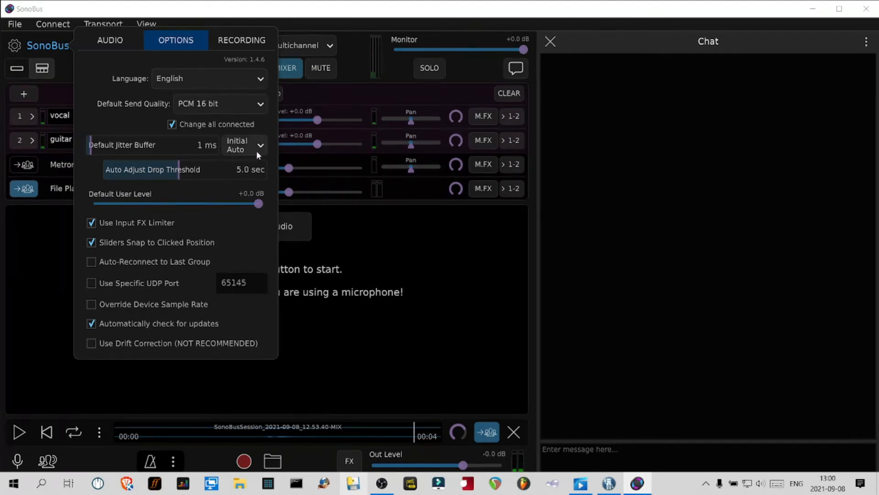
left_click(244, 145)
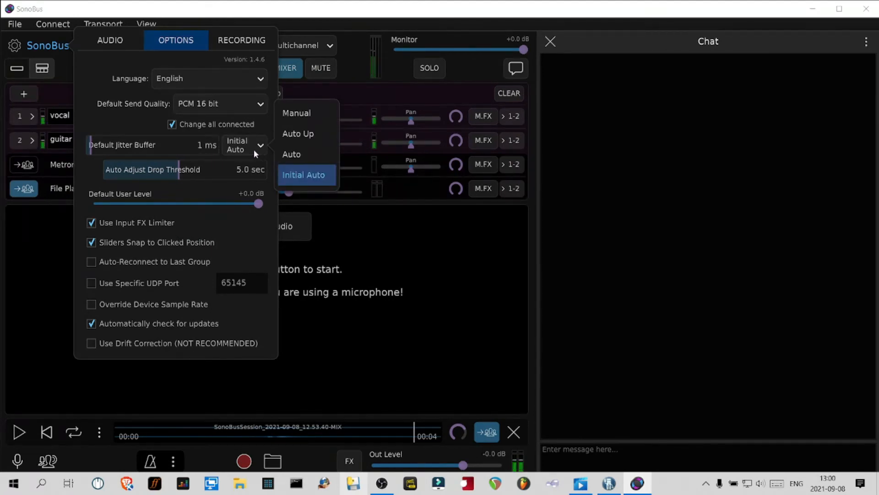
mouse_move(287, 181)
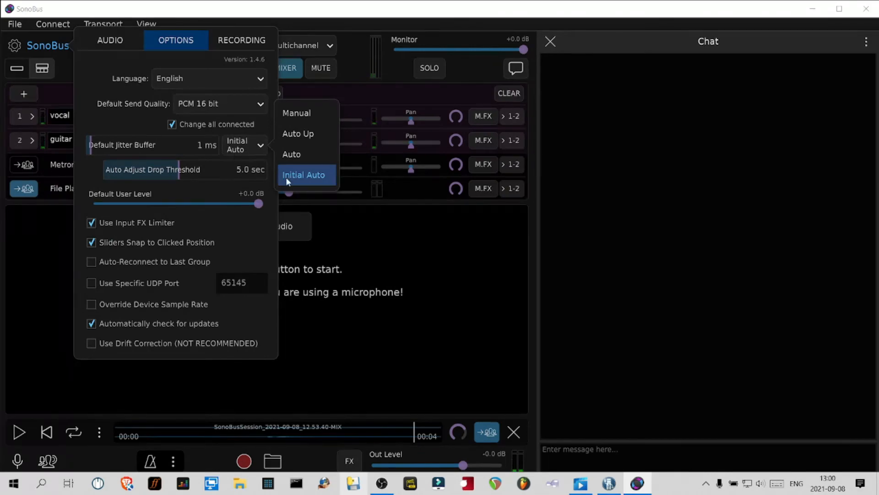
left_click(303, 174)
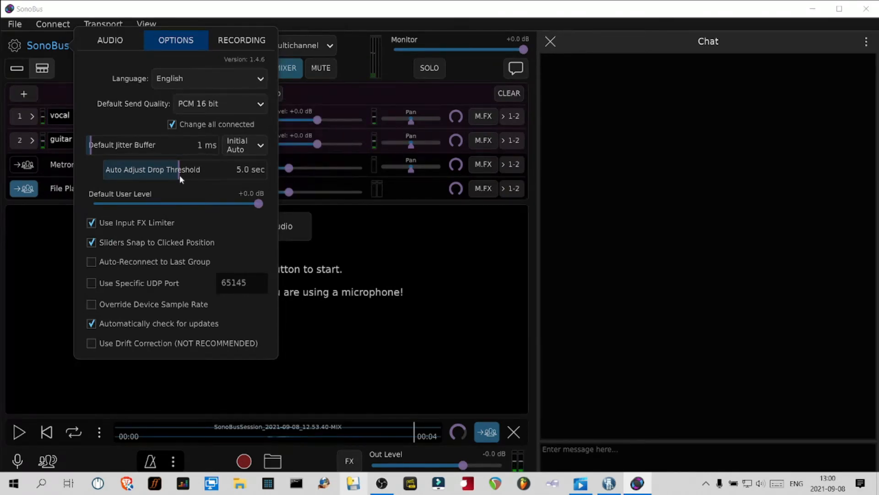
mouse_move(132, 191)
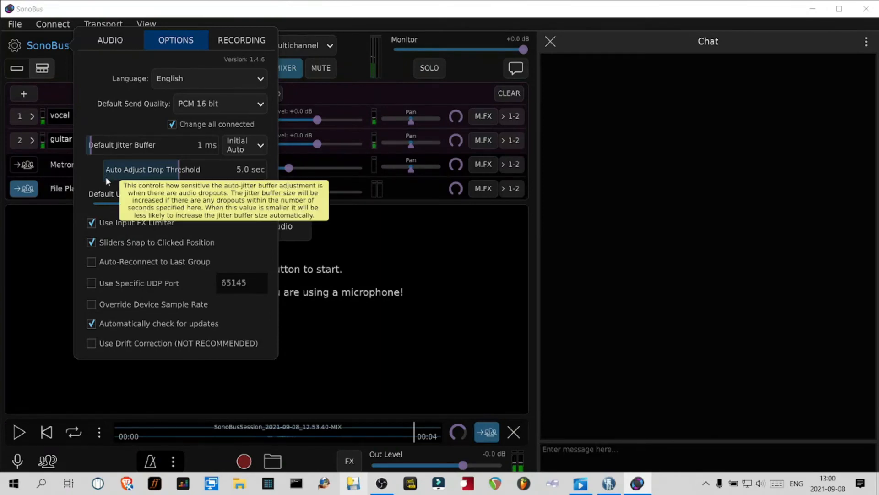
mouse_move(135, 185)
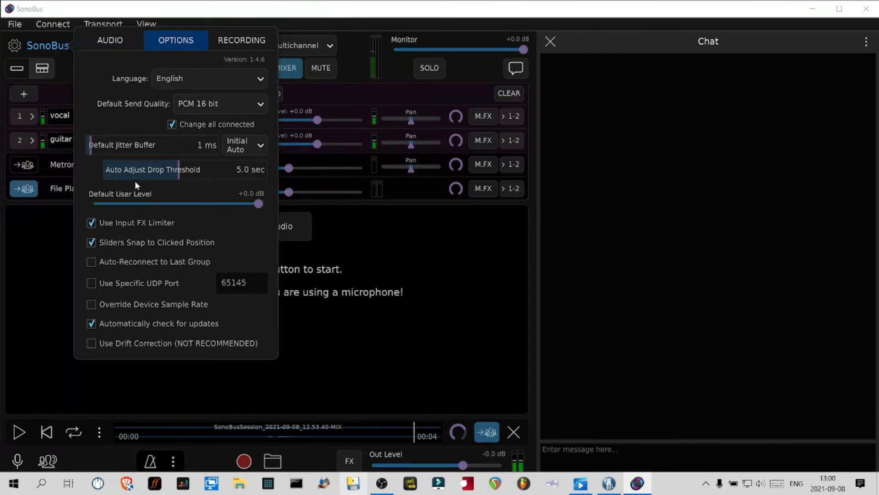
mouse_move(228, 187)
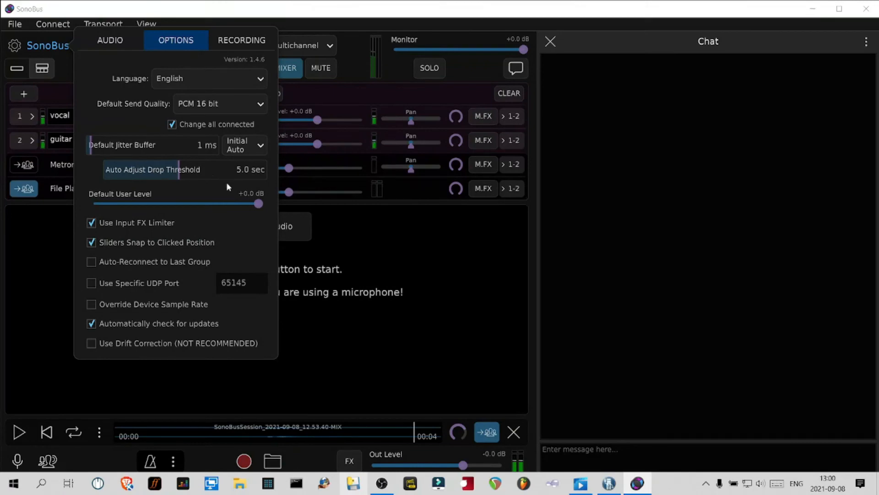
mouse_move(182, 188)
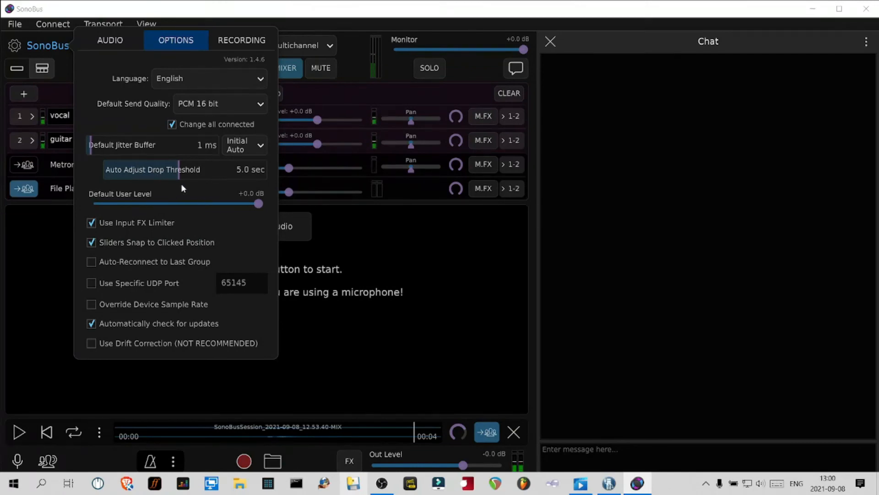
mouse_move(228, 210)
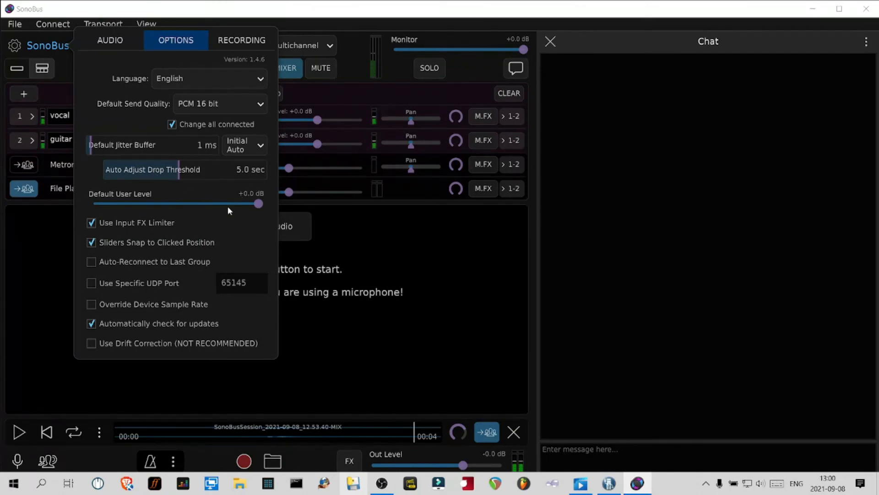
mouse_move(200, 222)
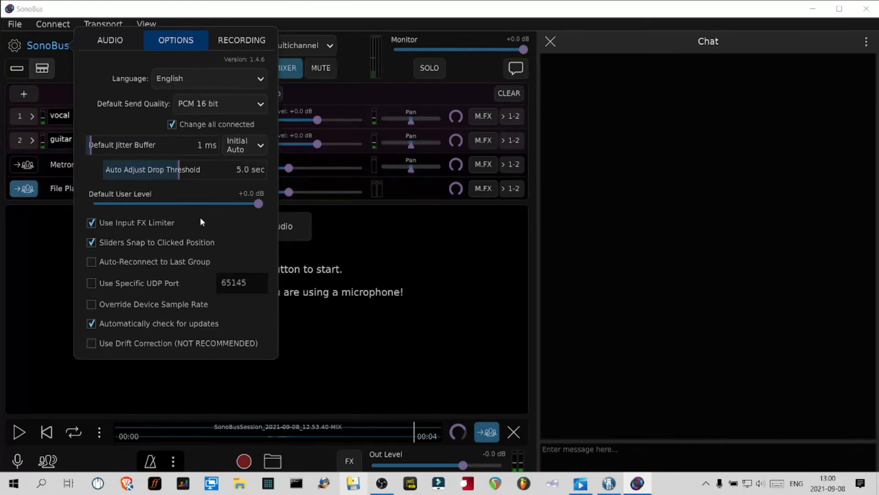
mouse_move(267, 212)
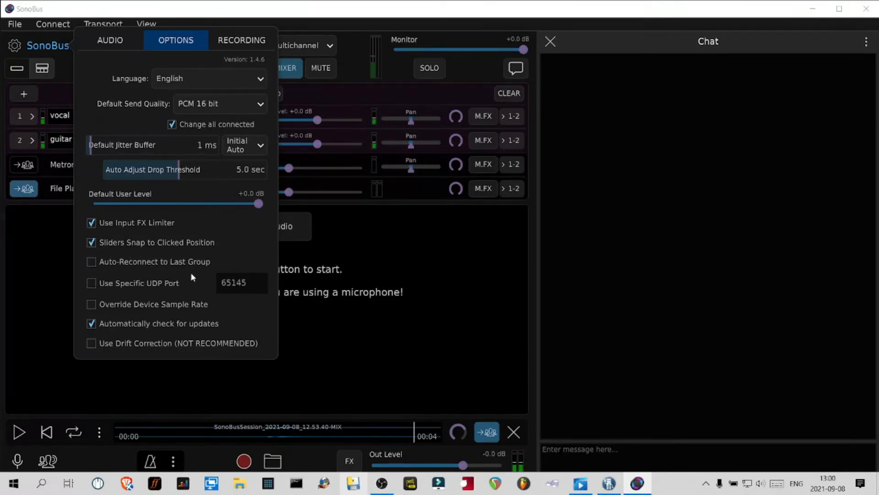
mouse_move(212, 337)
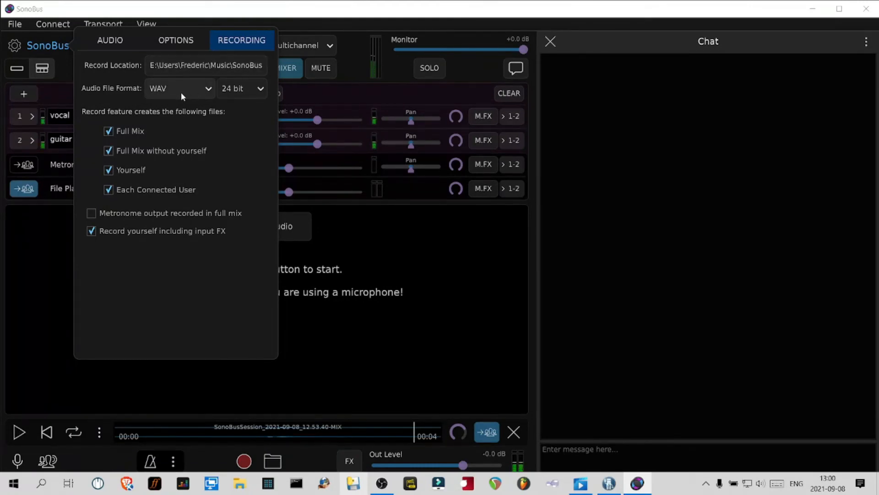
mouse_move(227, 102)
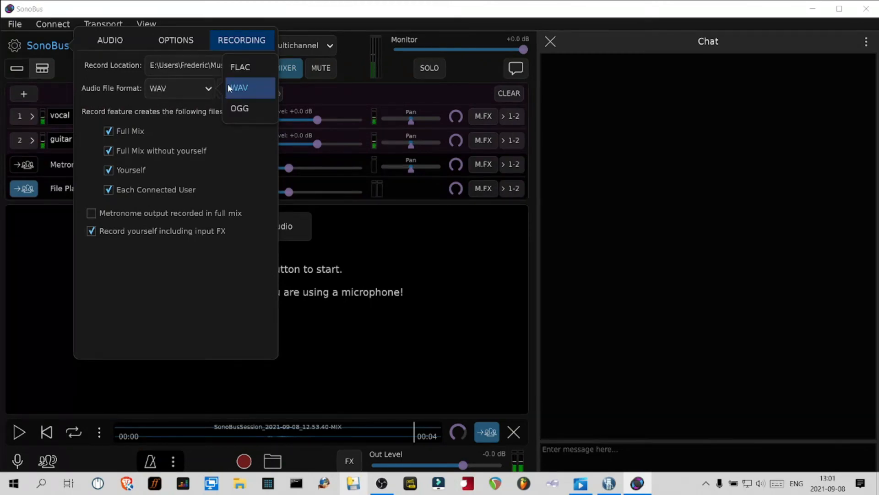
Step: Keep WAV 24 bit as the recording file format
left_click(238, 88)
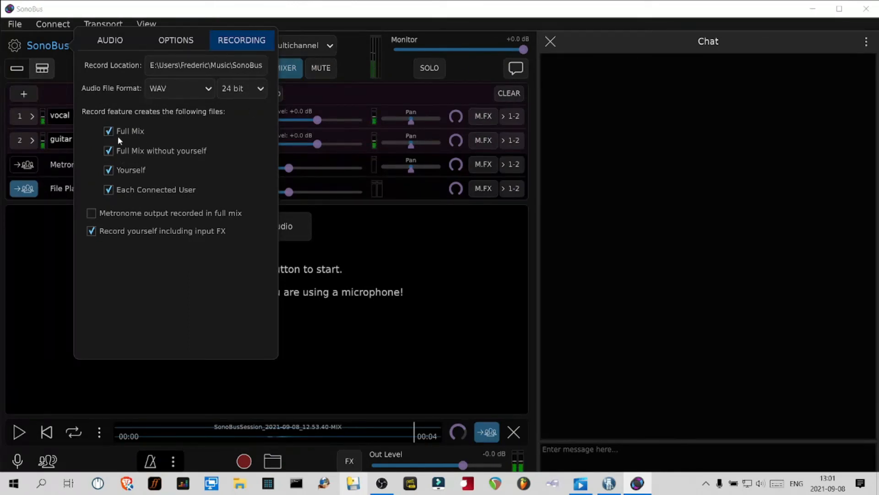
mouse_move(125, 258)
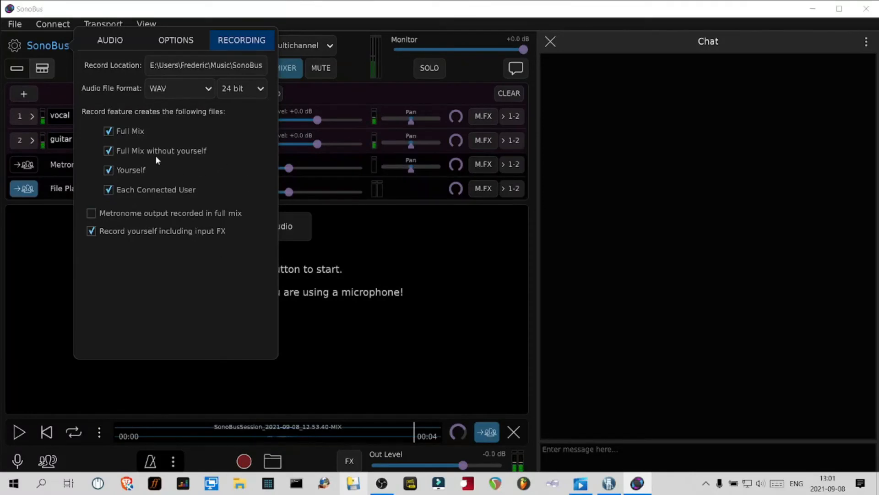
mouse_move(203, 124)
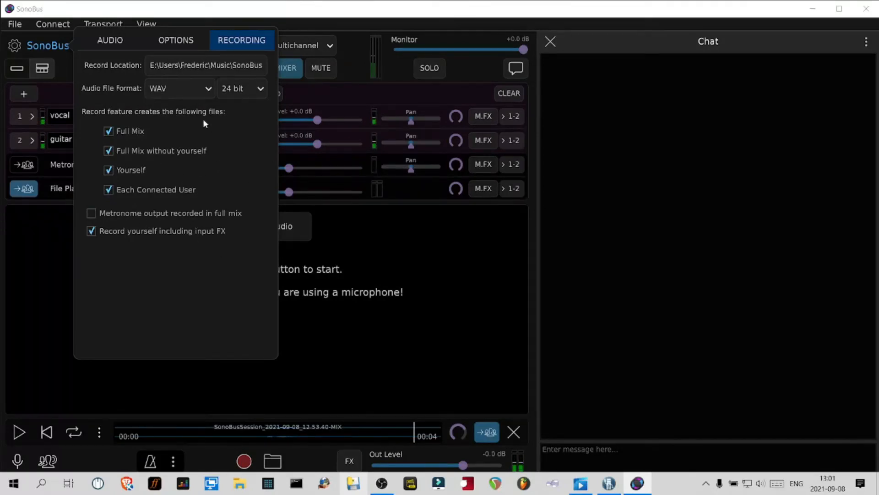
mouse_move(249, 150)
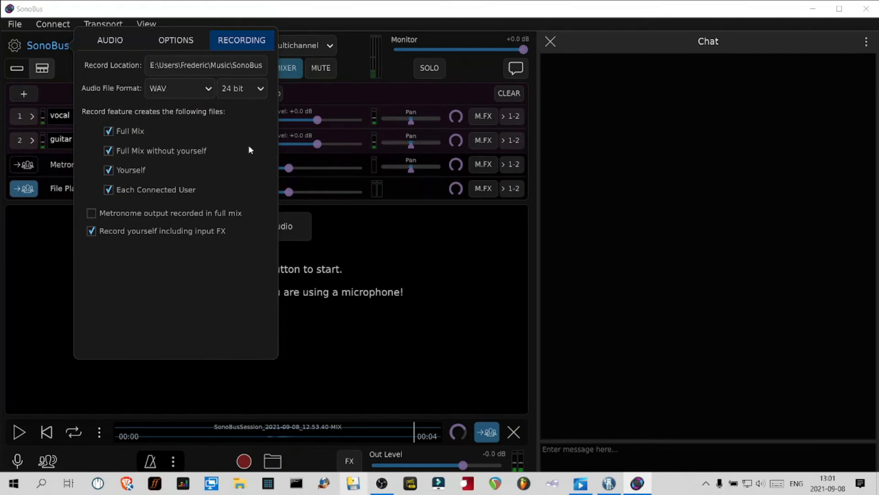
mouse_move(208, 201)
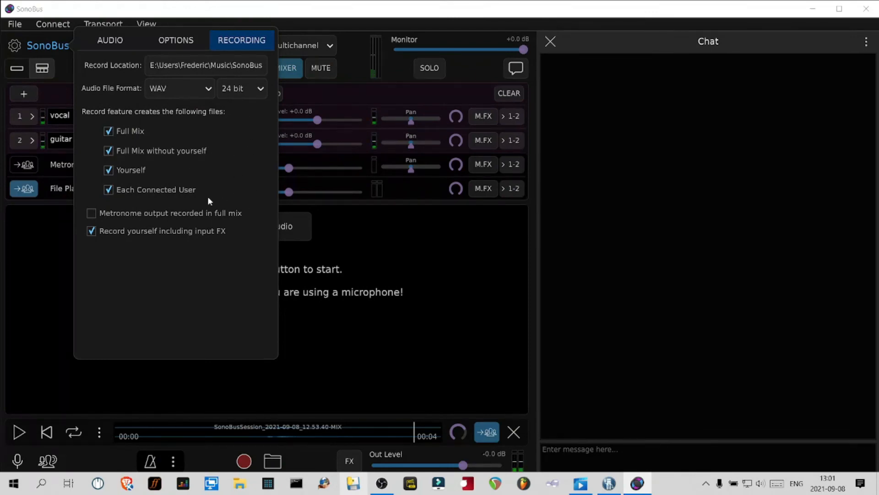
mouse_move(244, 175)
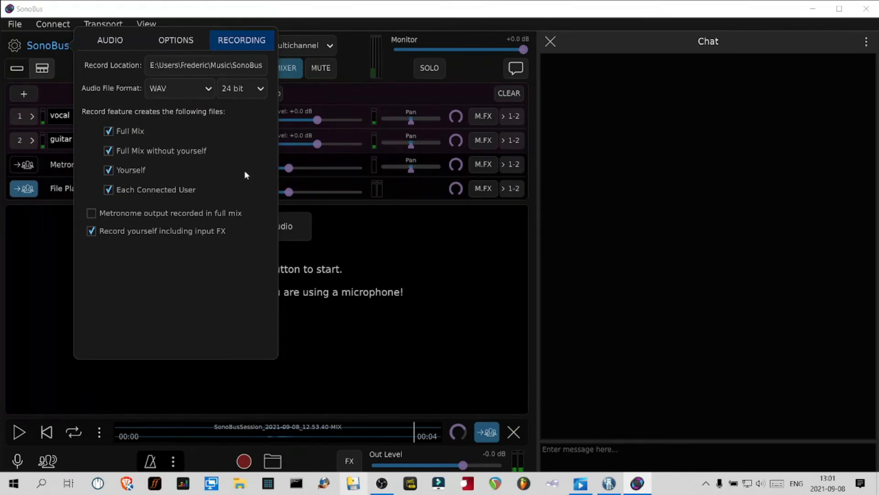
mouse_move(221, 202)
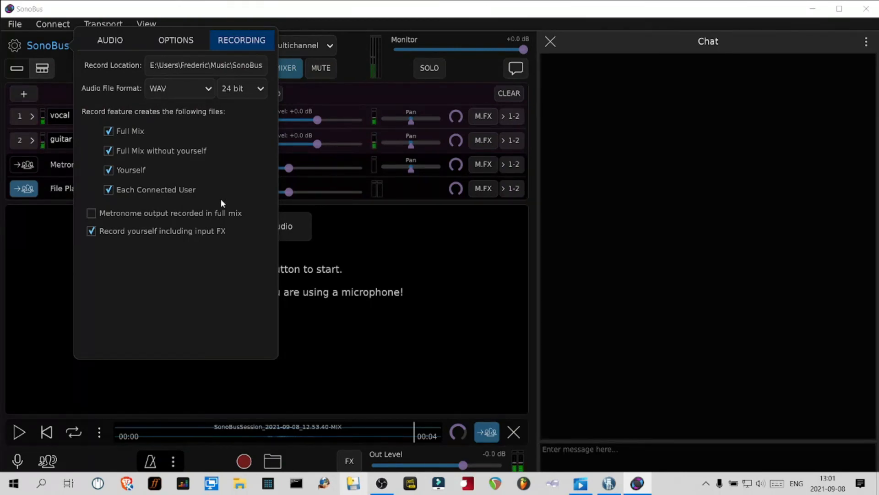
mouse_move(163, 145)
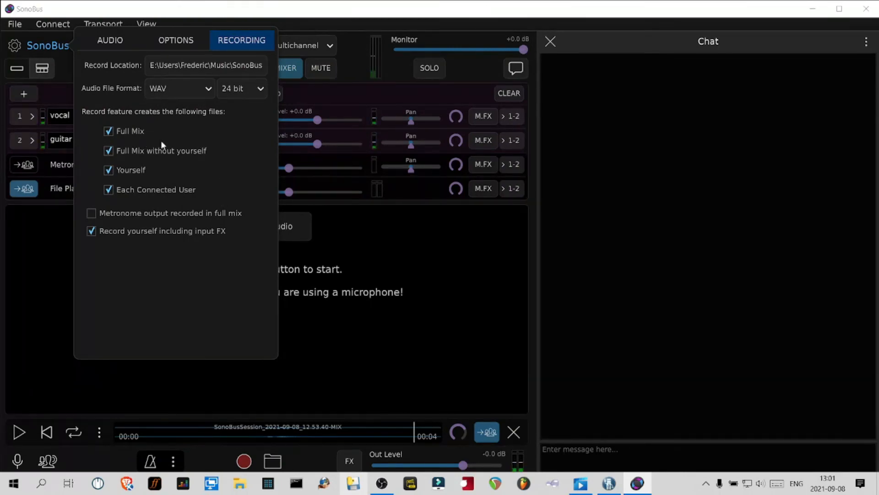
mouse_move(192, 232)
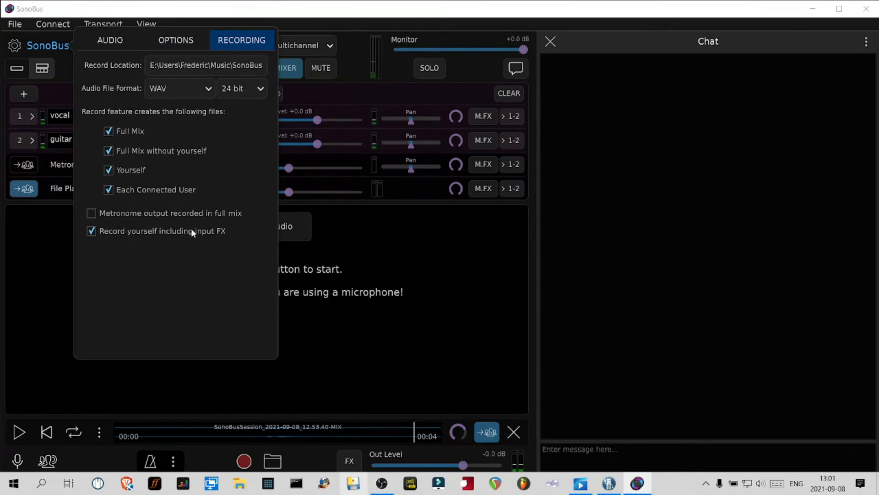
mouse_move(200, 307)
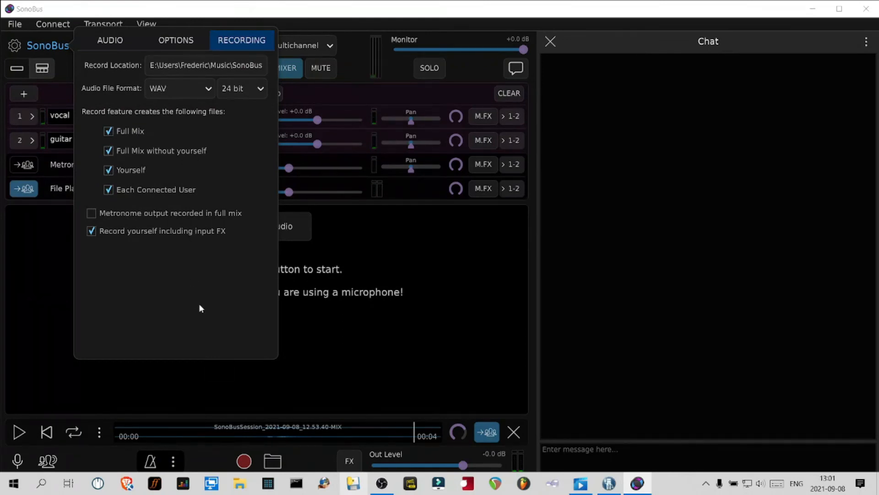
mouse_move(298, 354)
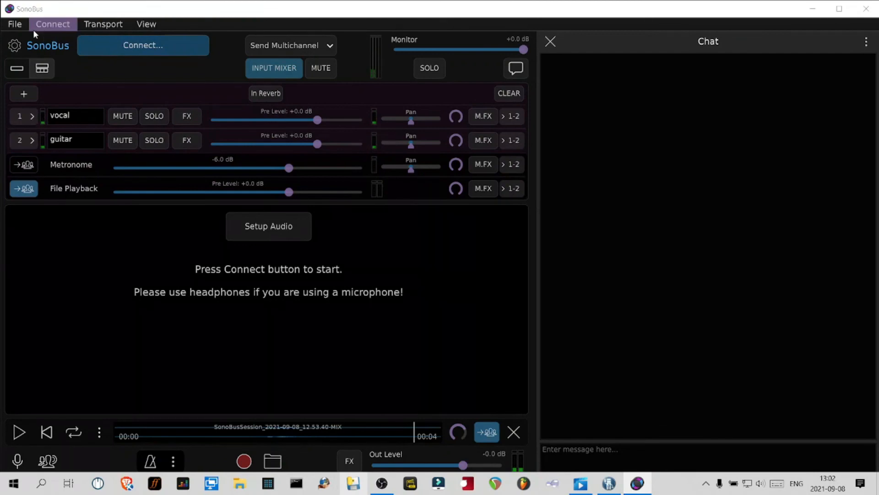
Step: Save the current setup over default.sonobus in Documents
left_click(14, 23)
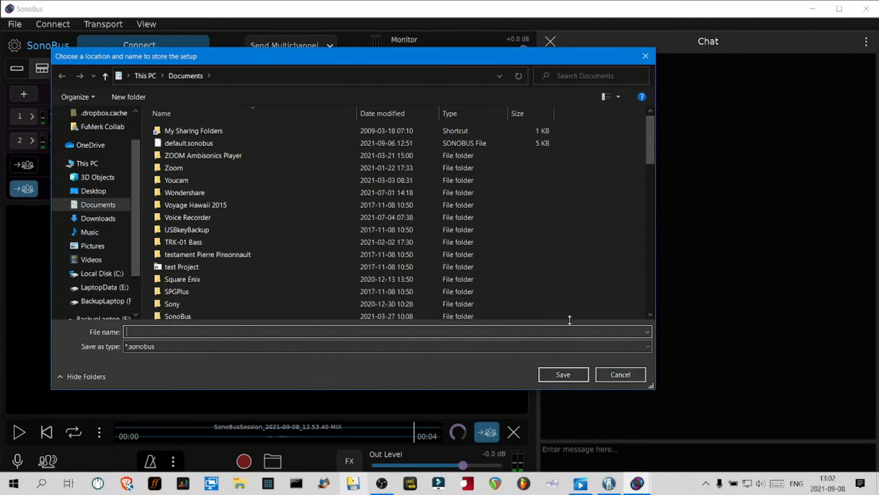
left_click(188, 142)
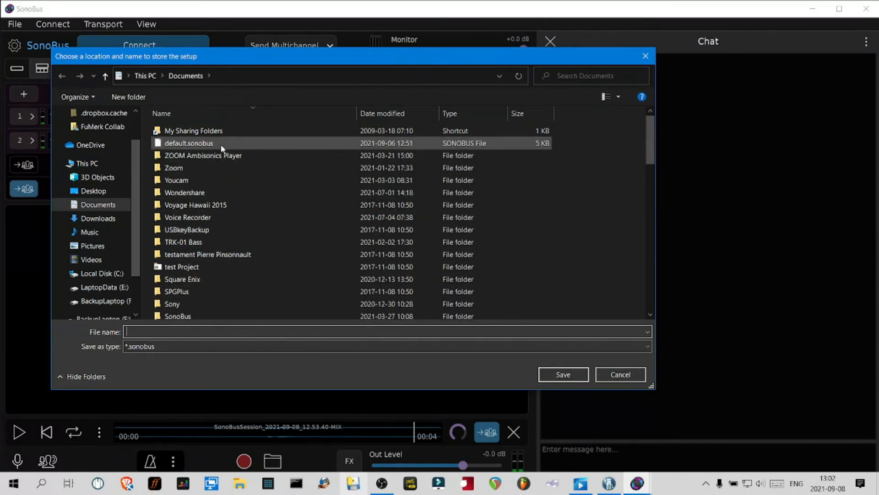
left_click(189, 143)
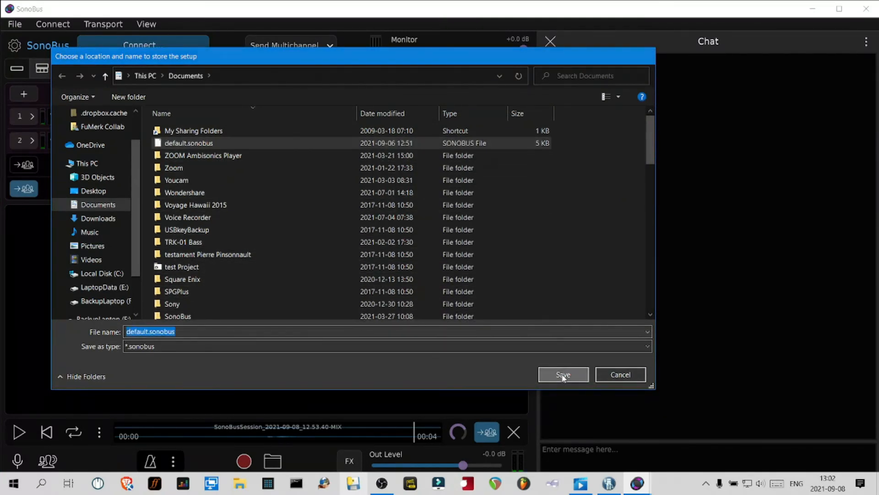
left_click(562, 374)
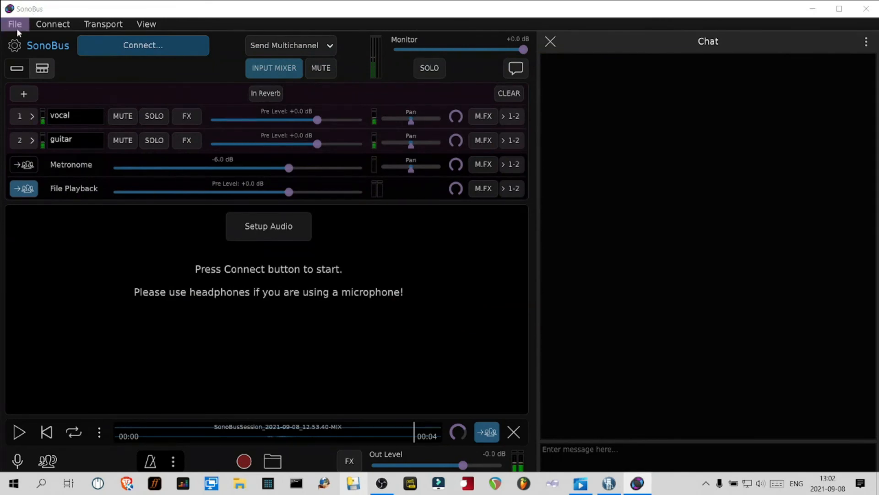
Step: Load the default.sonobus setup file from the Documents folder
left_click(14, 24)
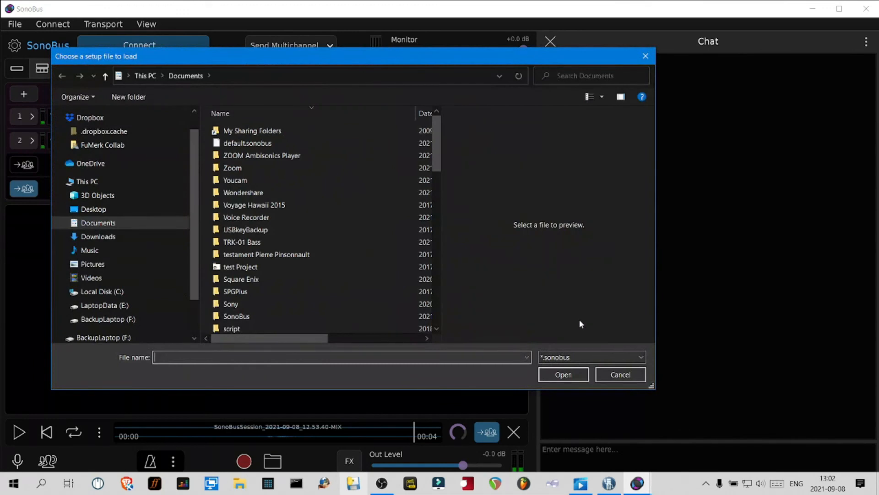
left_click(247, 142)
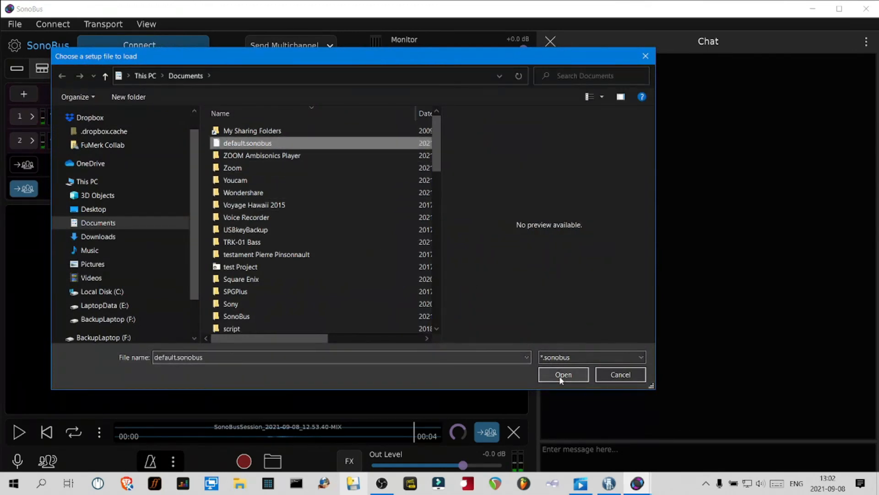
left_click(563, 374)
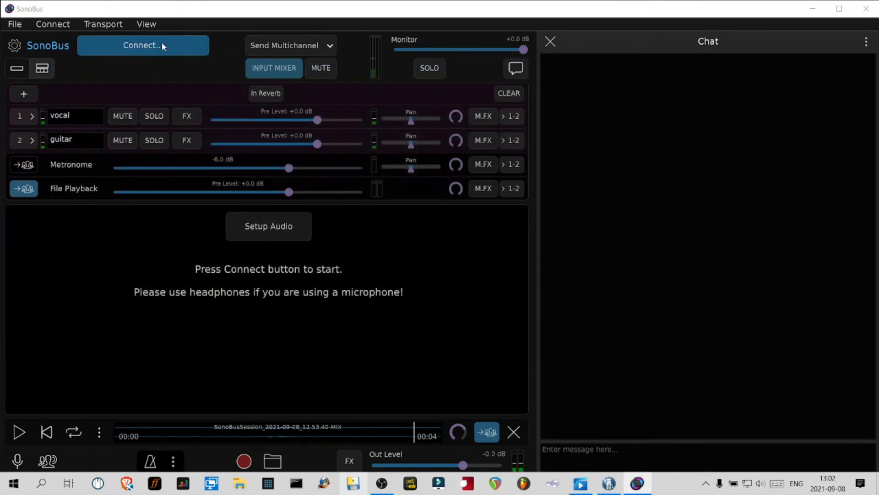
Step: Open the group connection page and look over the Public Groups list
left_click(142, 46)
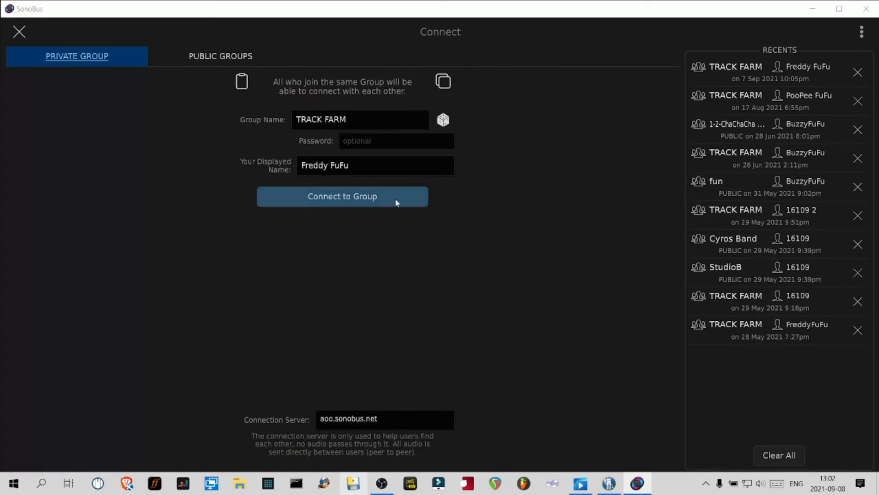
mouse_move(96, 61)
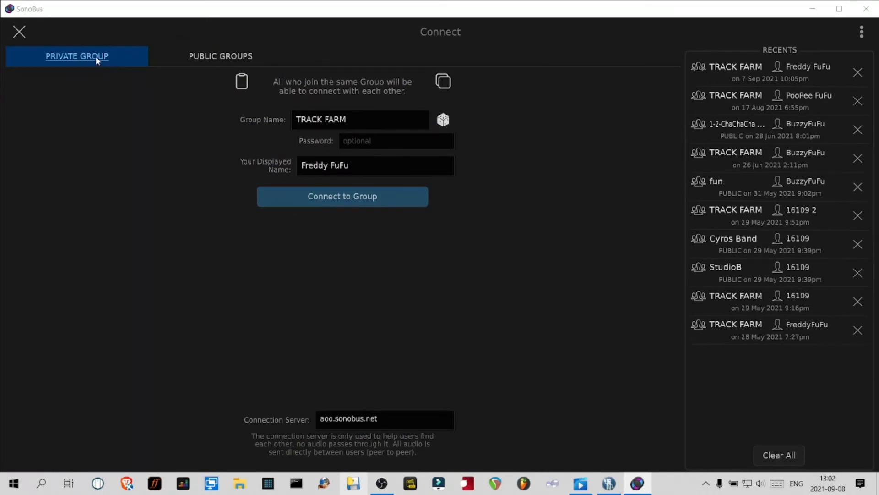
left_click(220, 56)
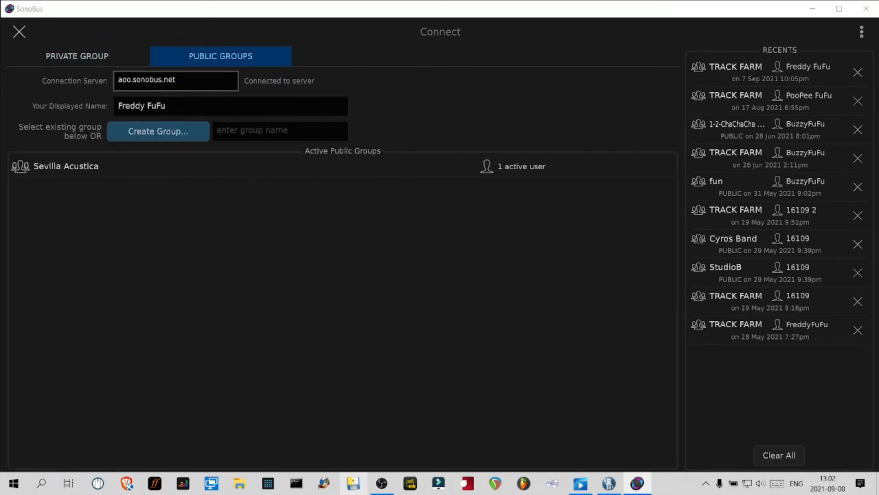
triple_click(230, 106)
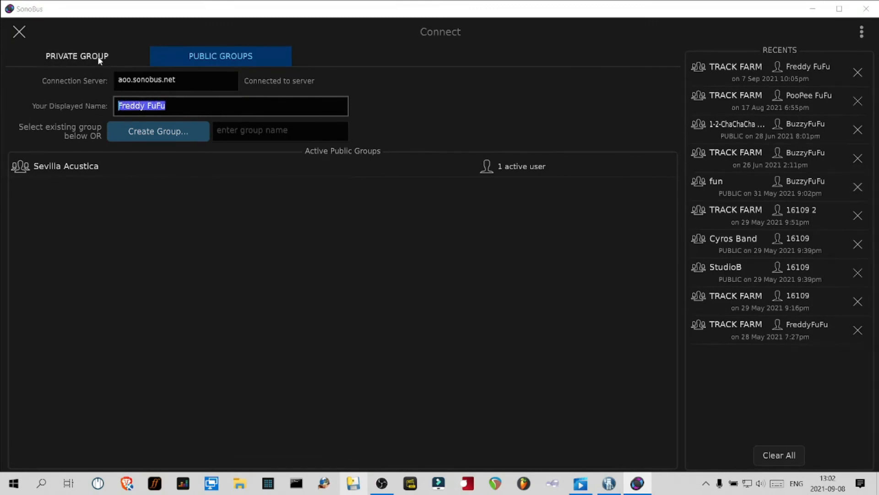
left_click(77, 56)
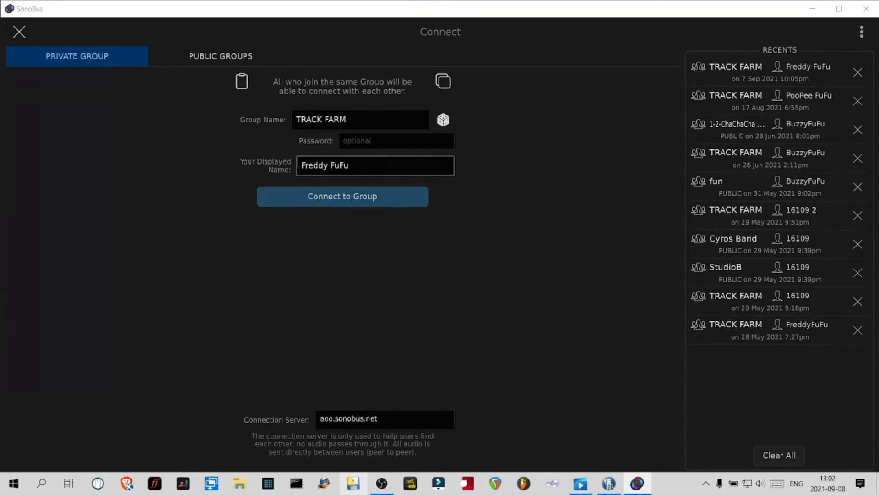
Step: Select group name TRACK FARM, recheck public groups, then return to Private Group
double_click(324, 165)
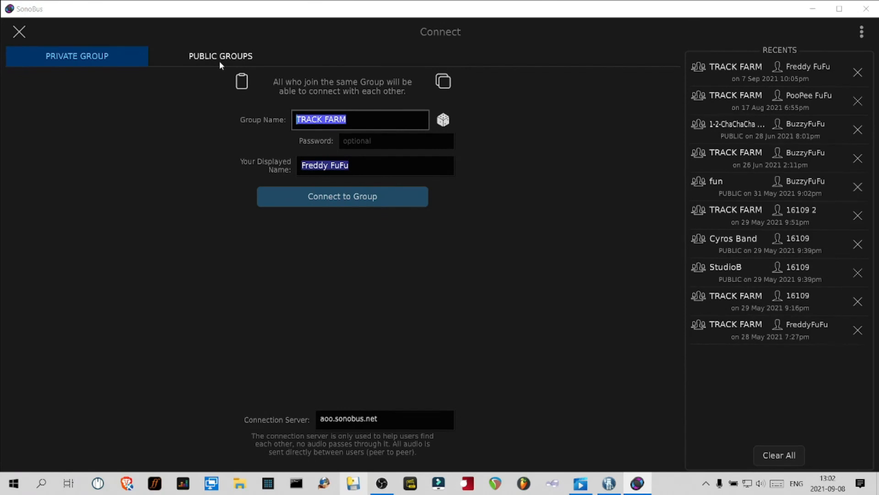
mouse_move(221, 62)
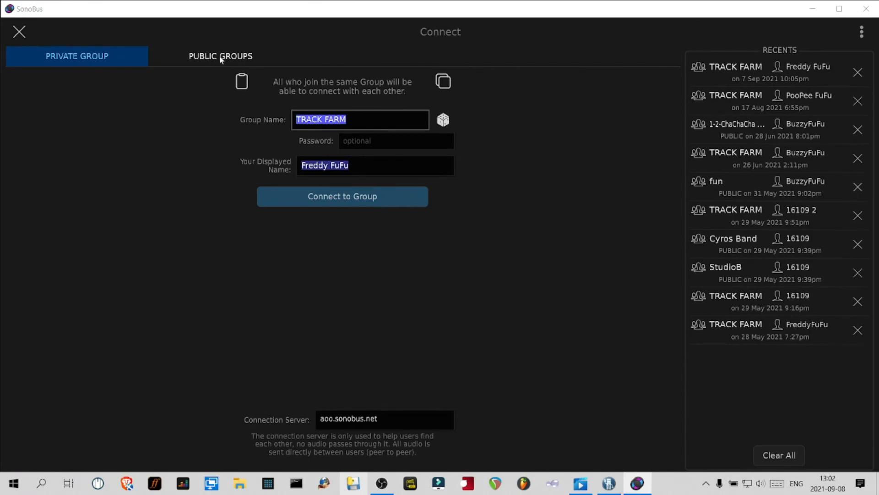
left_click(220, 56)
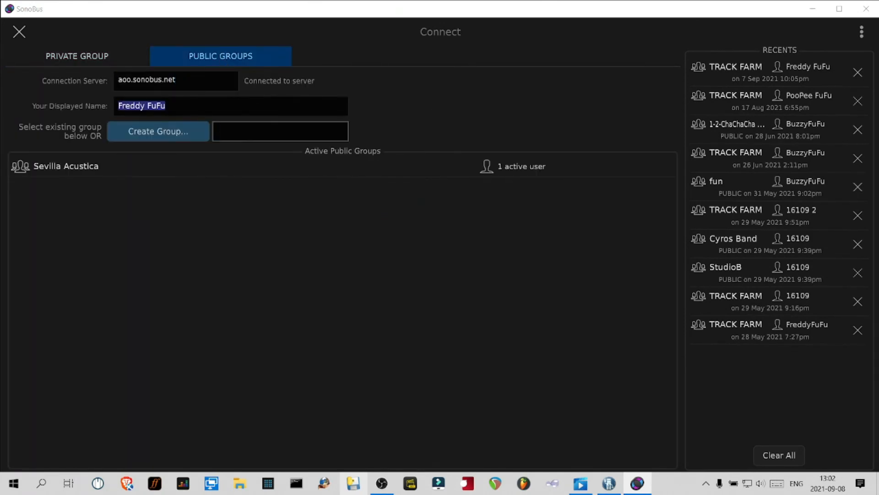
left_click(280, 131)
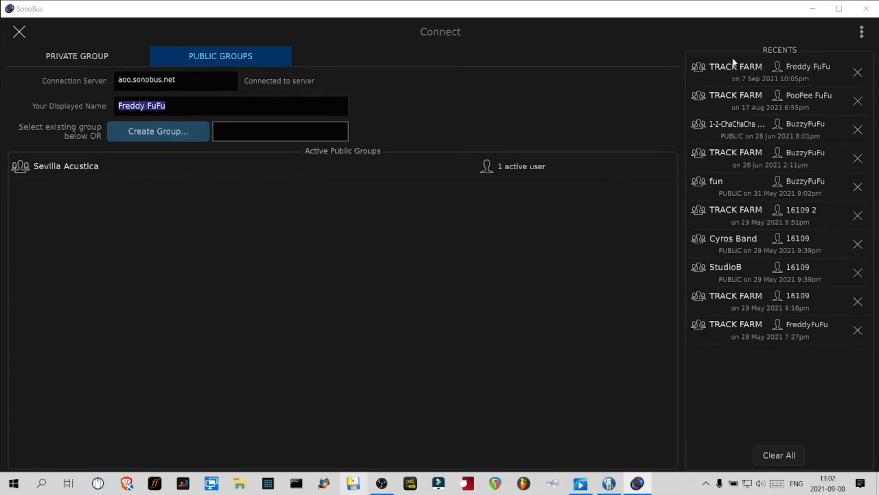
mouse_move(782, 85)
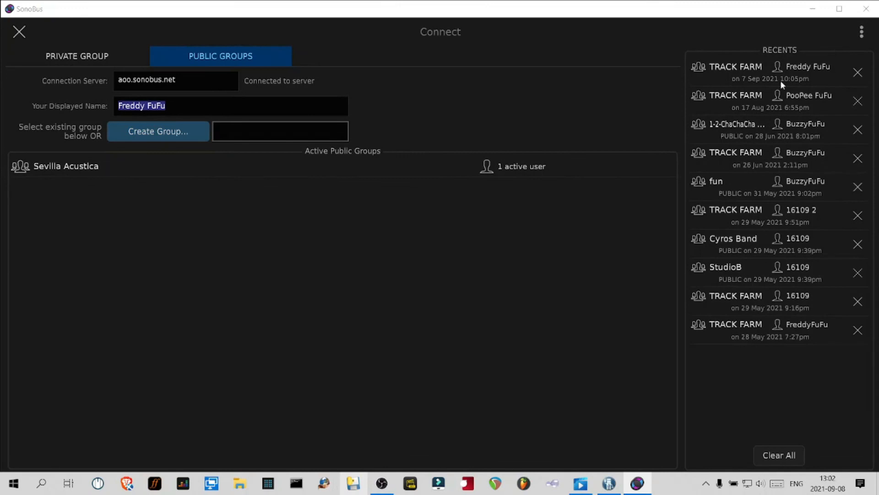
left_click(279, 131)
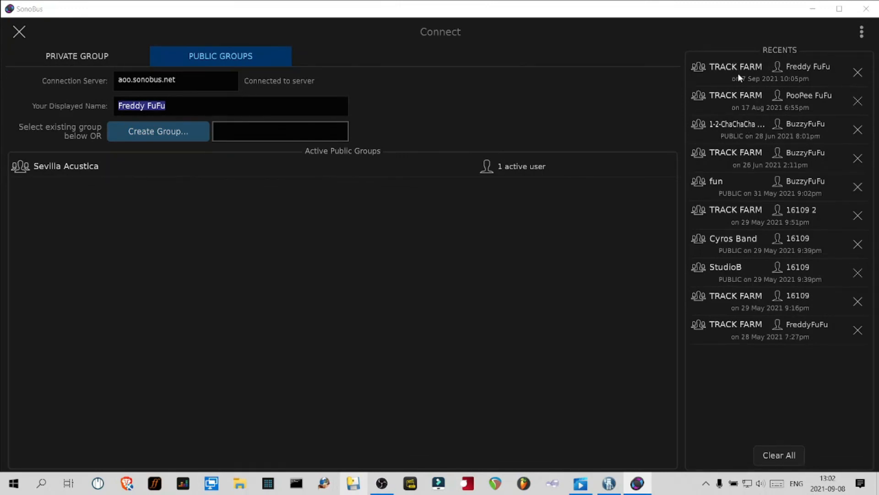
left_click(280, 132)
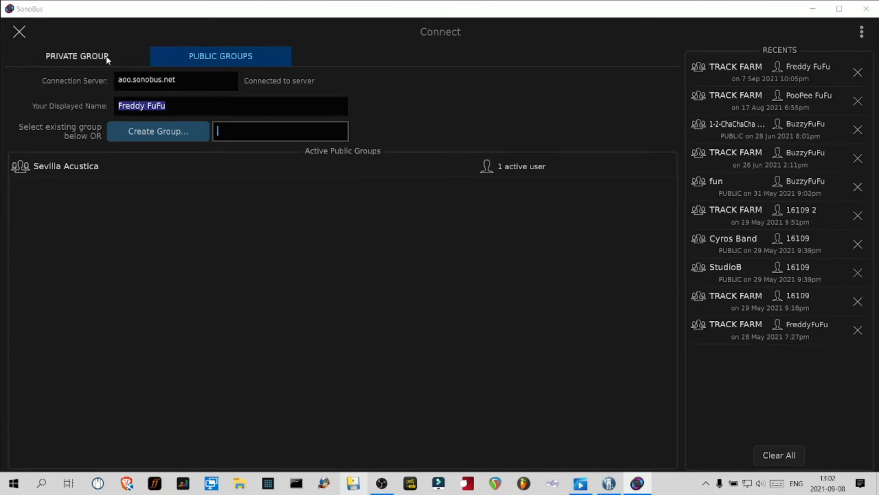
left_click(77, 55)
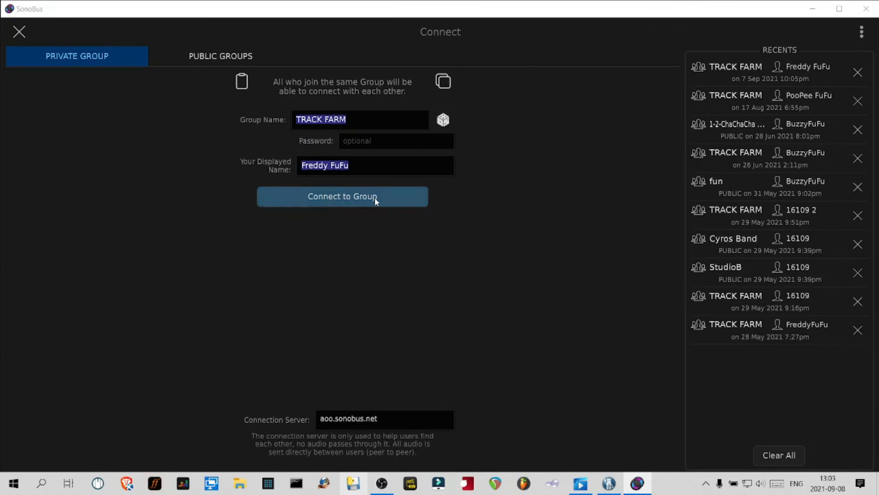
Step: Join the TRACK FARM private group, then disconnect after a brief session
left_click(341, 197)
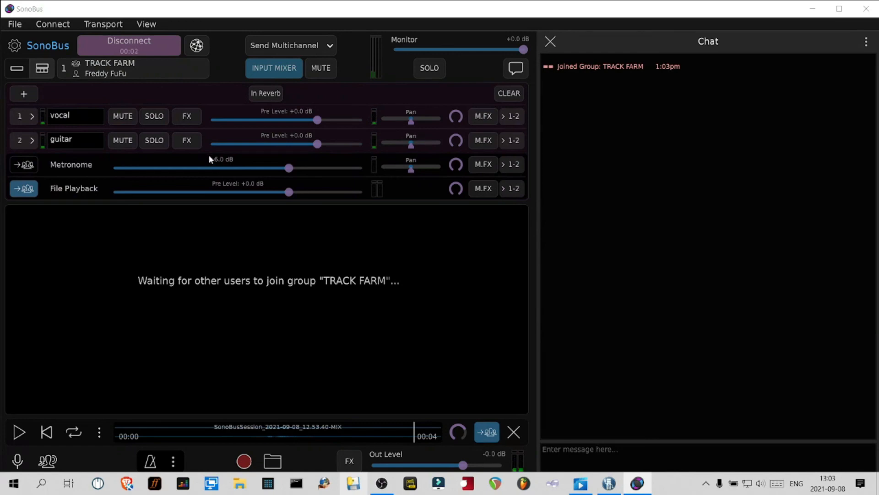
left_click(128, 45)
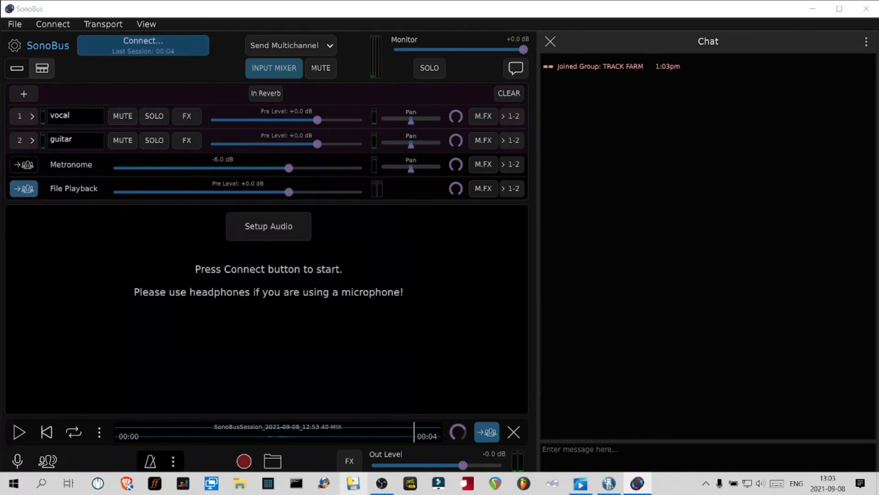
mouse_move(409, 119)
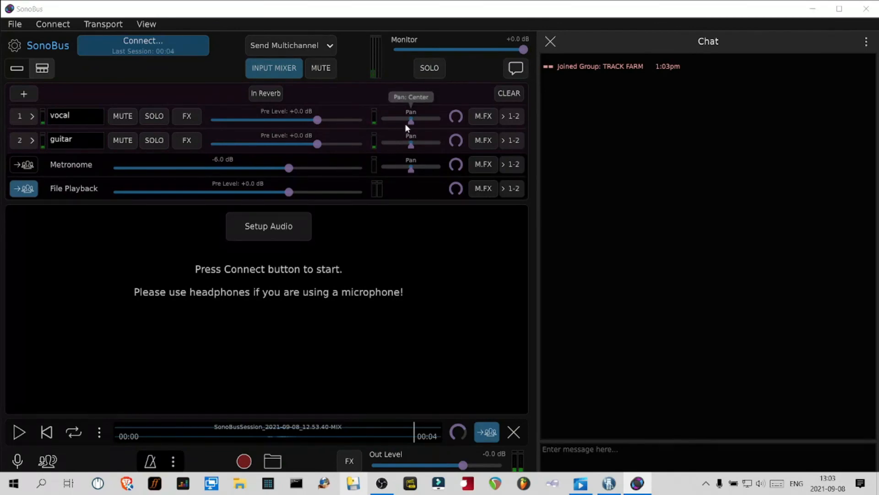
mouse_move(511, 238)
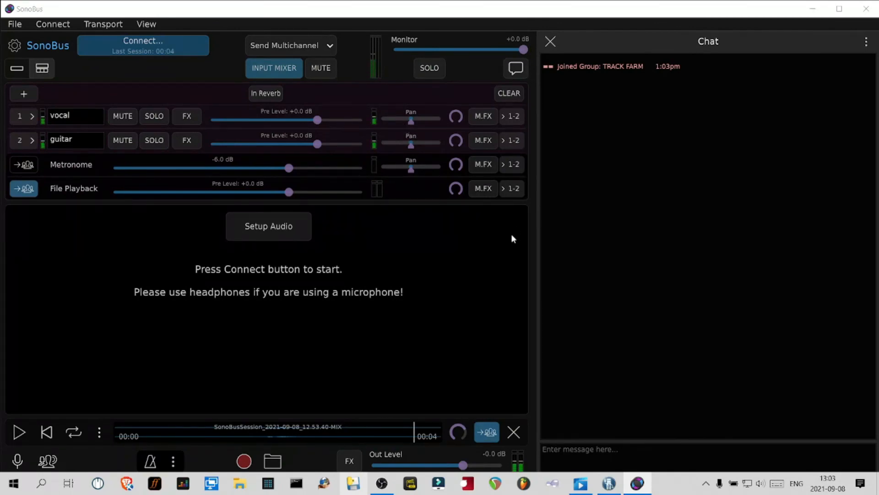
mouse_move(389, 282)
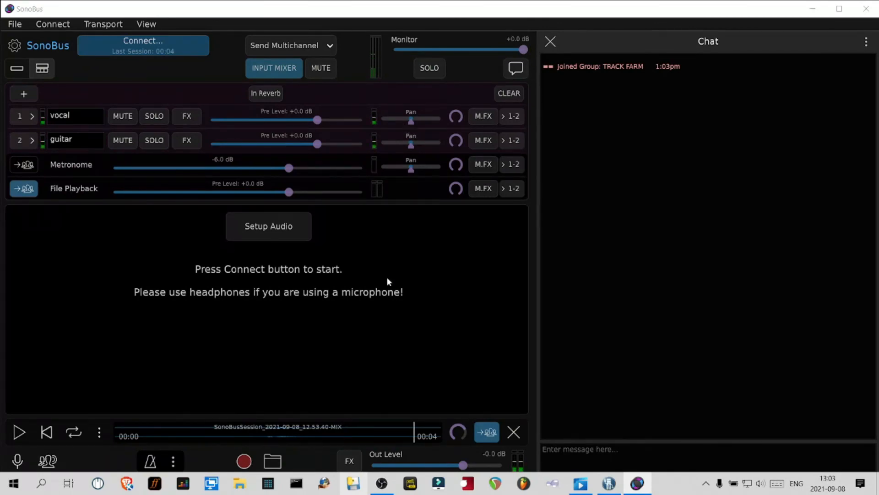